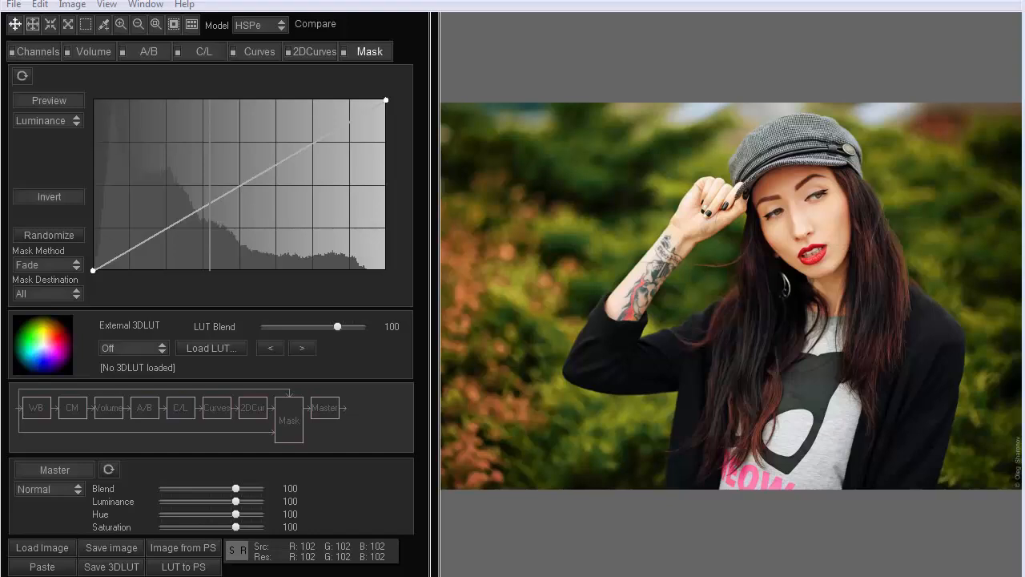
Step: On the A/B grid, trial-shift the red-orange hue and saturation, then restore them near their originals
click(259, 51)
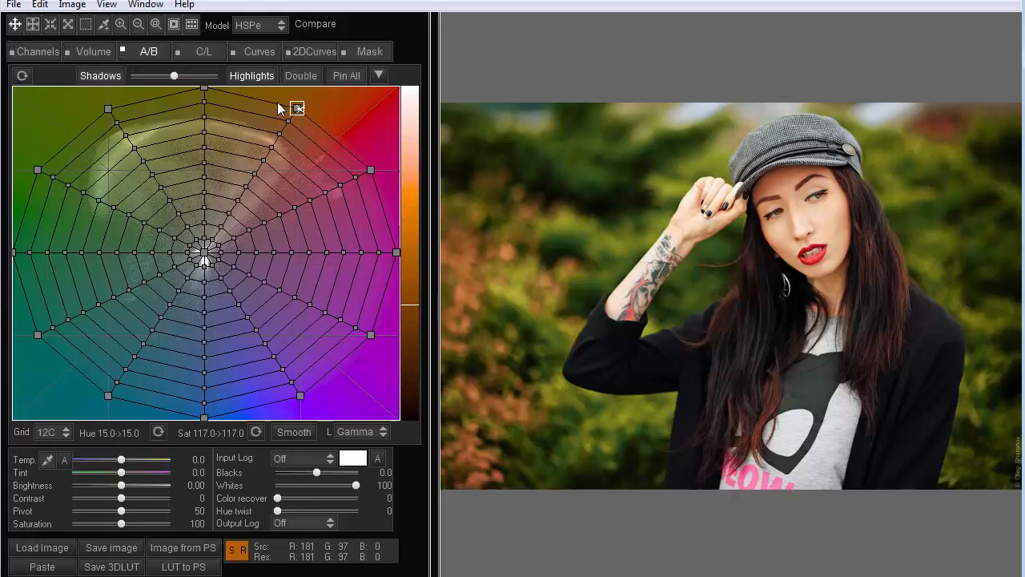
drag(298, 109, 308, 110)
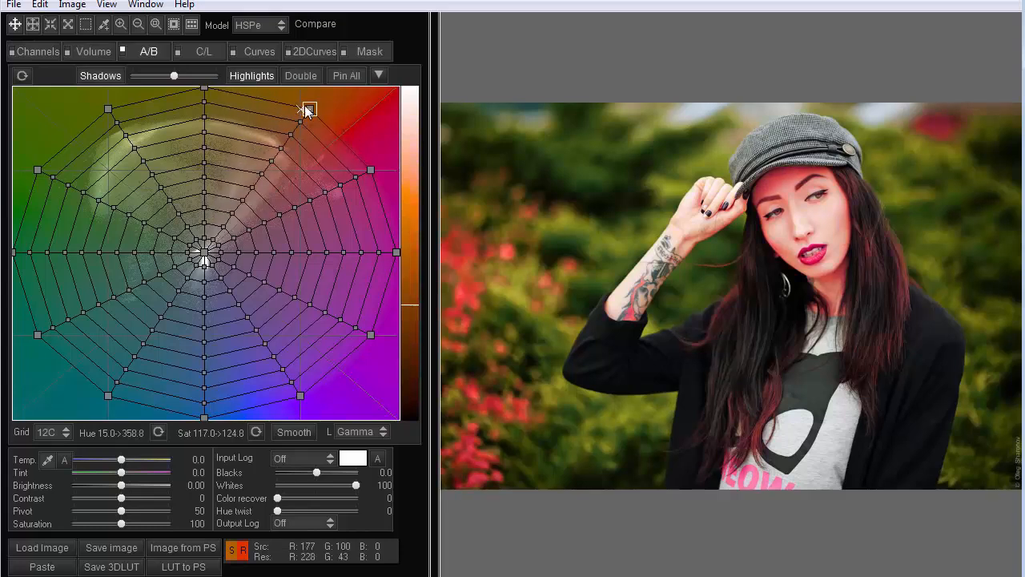
drag(308, 109, 303, 107)
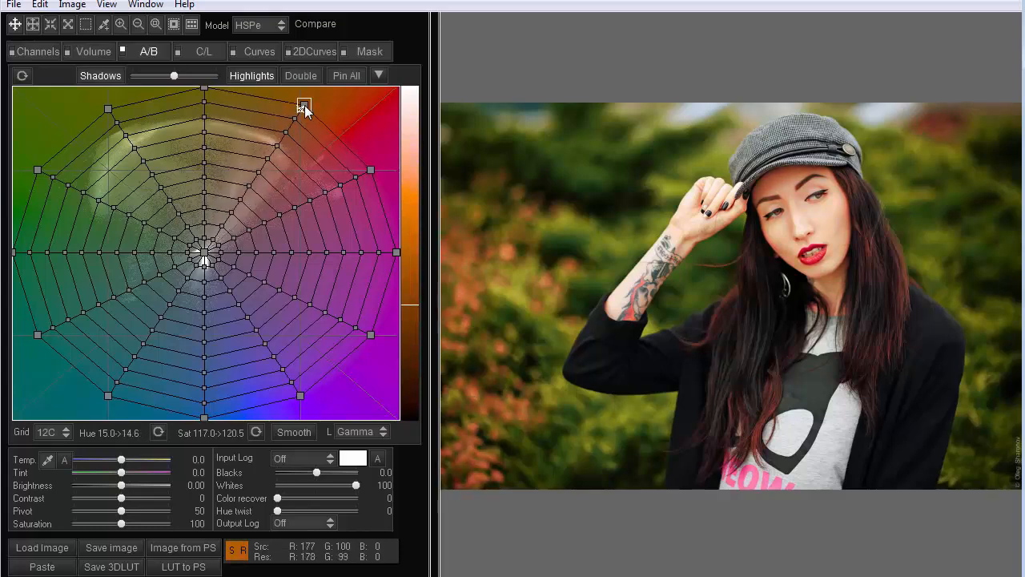
drag(303, 107, 264, 172)
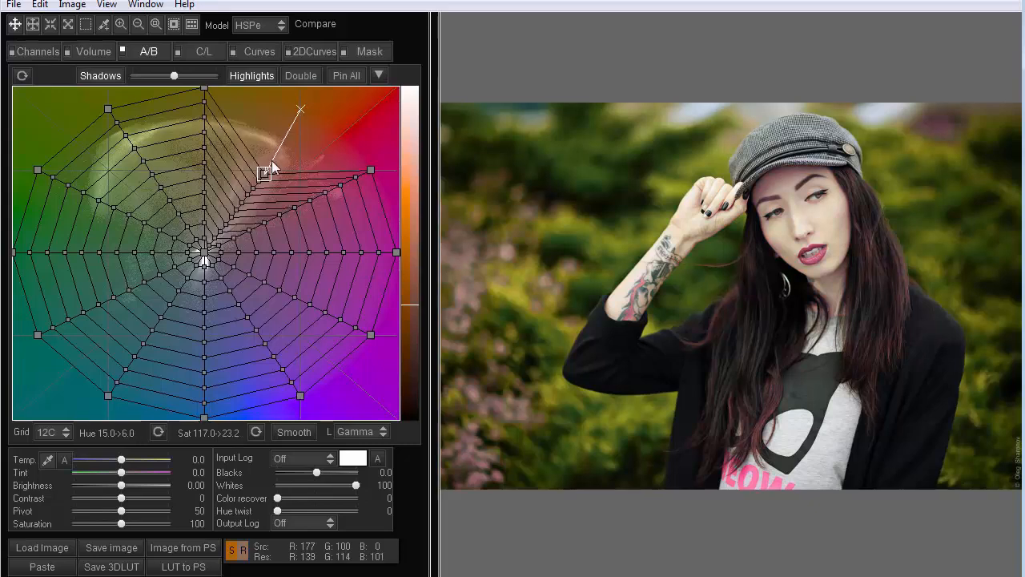
drag(264, 172, 303, 113)
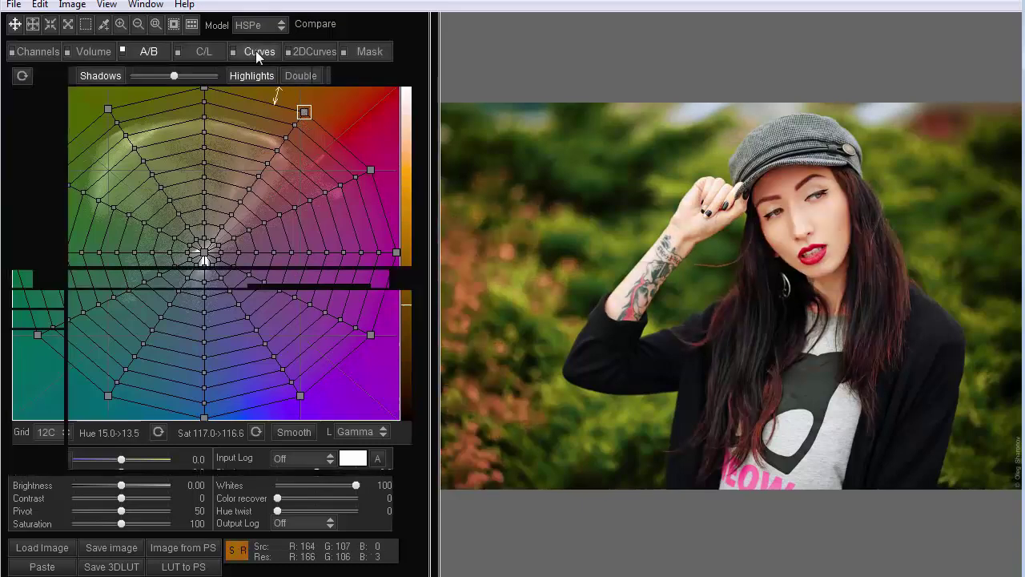
Step: Look at the luminance and red-channel curves, then return to the A/B colour grid
click(259, 51)
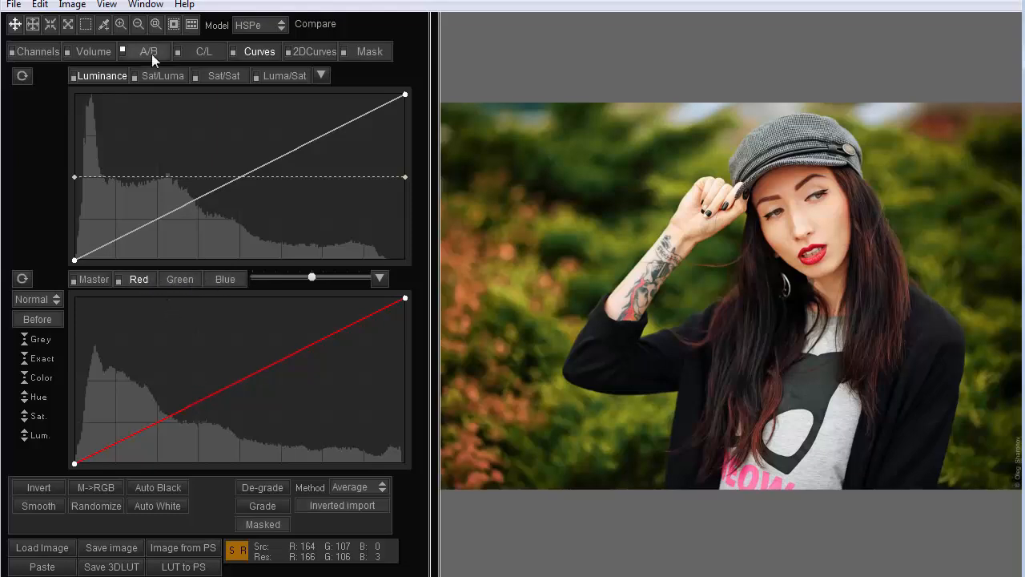
click(148, 52)
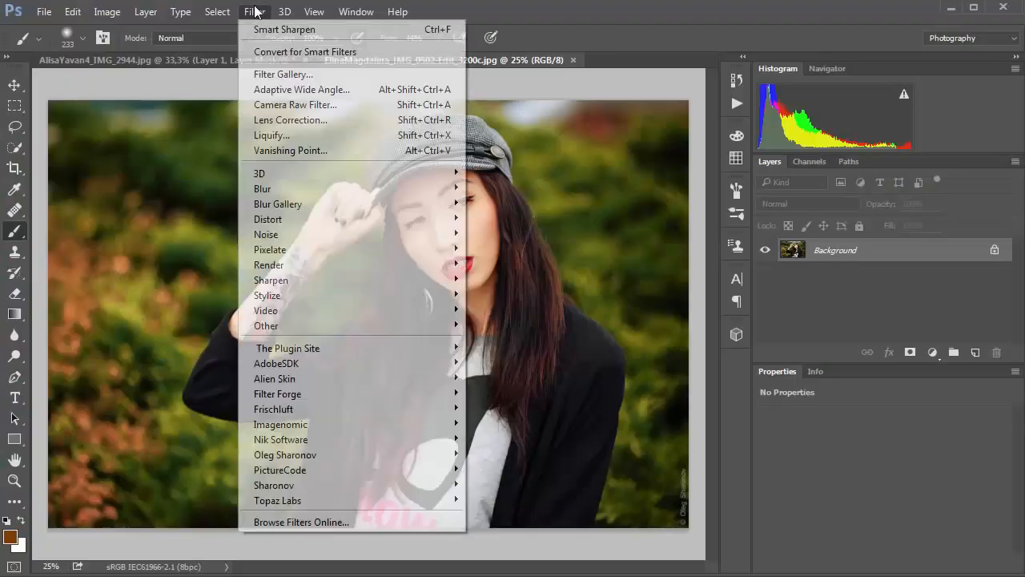
Step: Open Camera Raw and view the Tone Curve, HSL, Split Toning, Effects and Calibration panels
click(295, 104)
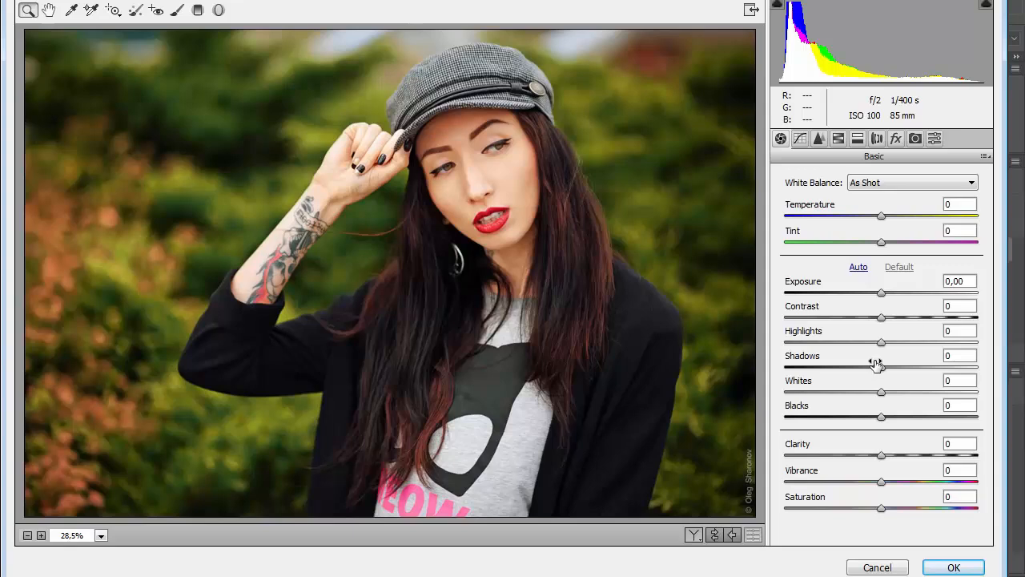
mouse_move(897, 218)
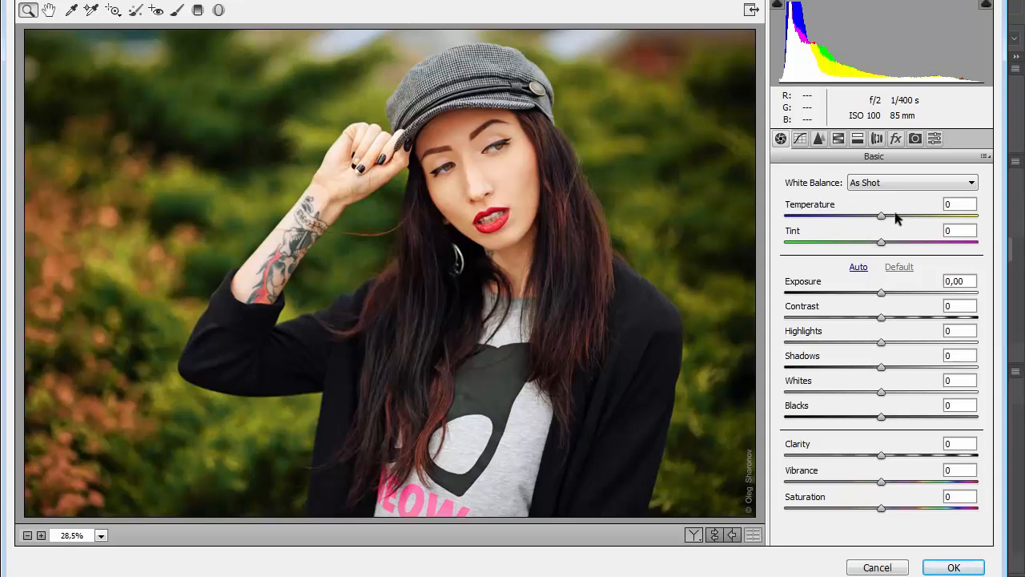
mouse_move(885, 294)
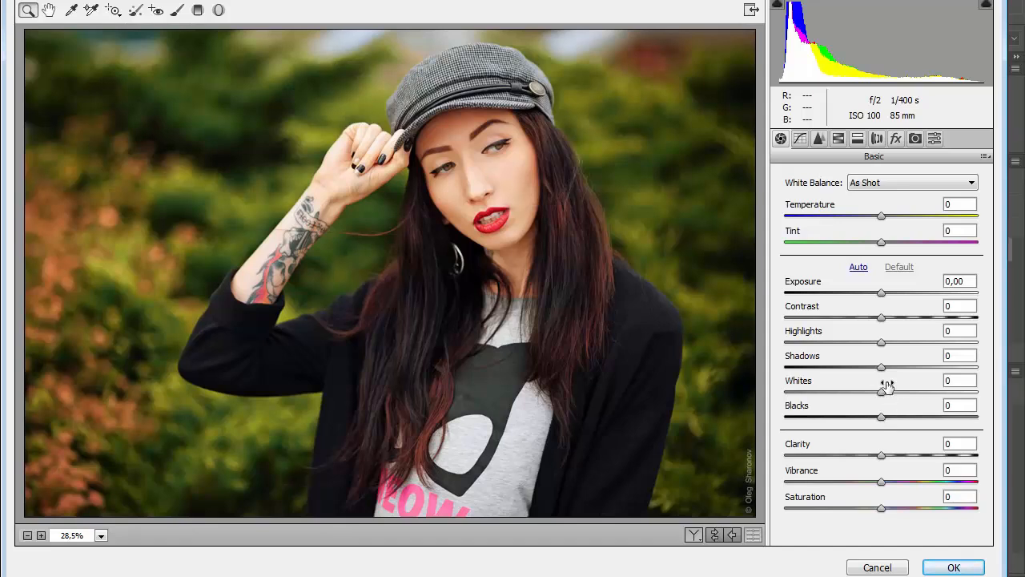
mouse_move(881, 504)
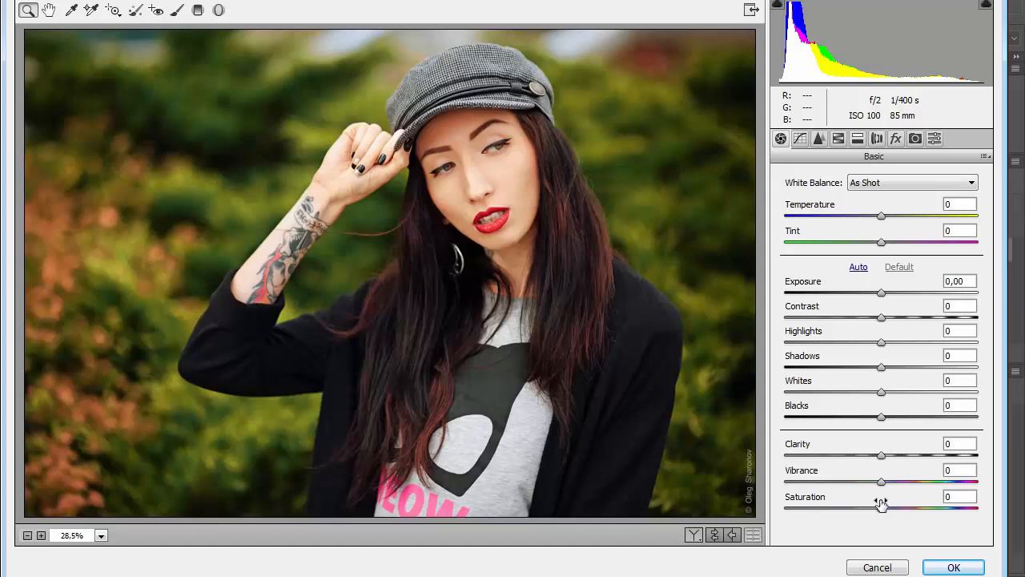
mouse_move(803, 205)
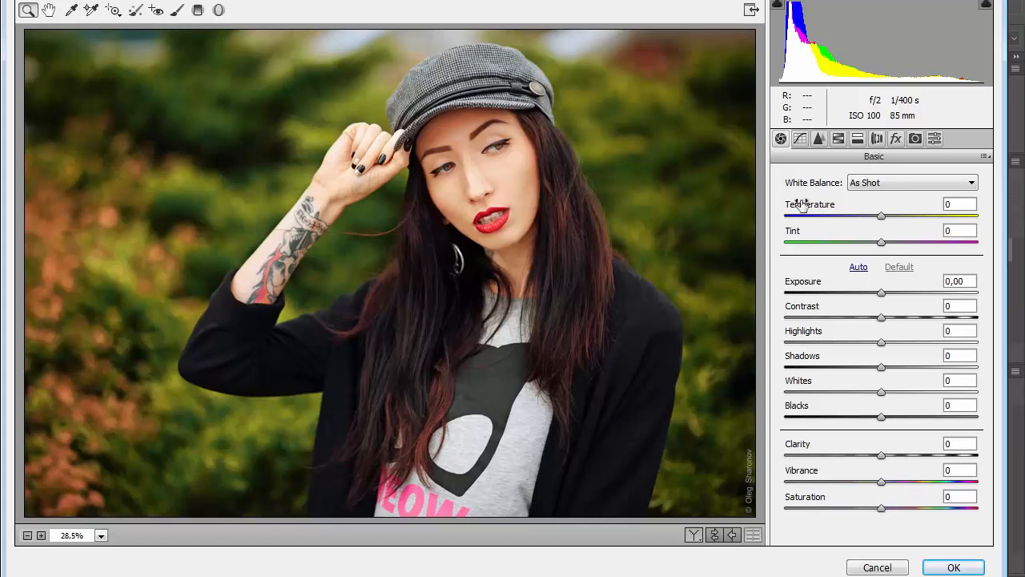
click(819, 139)
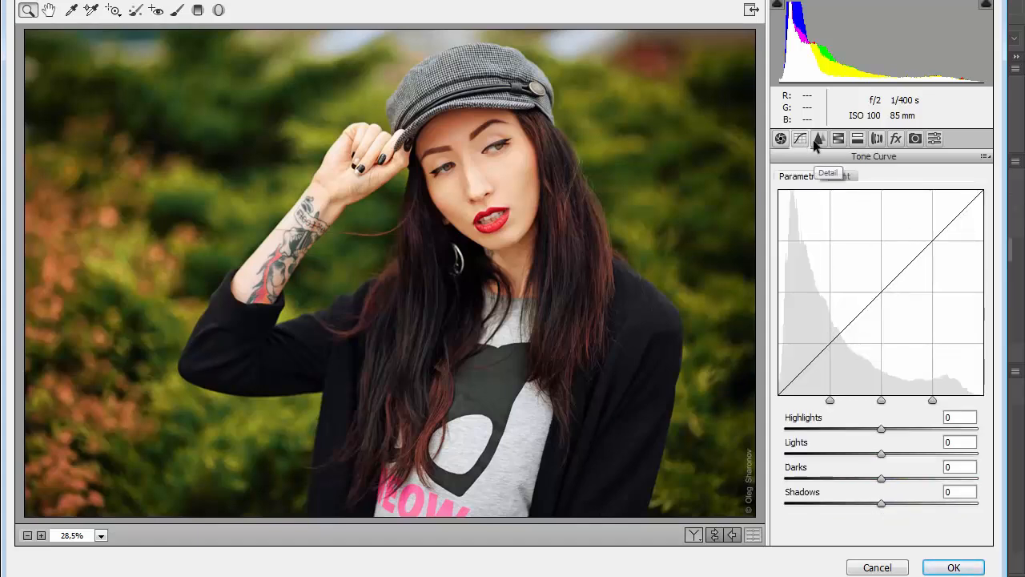
click(819, 137)
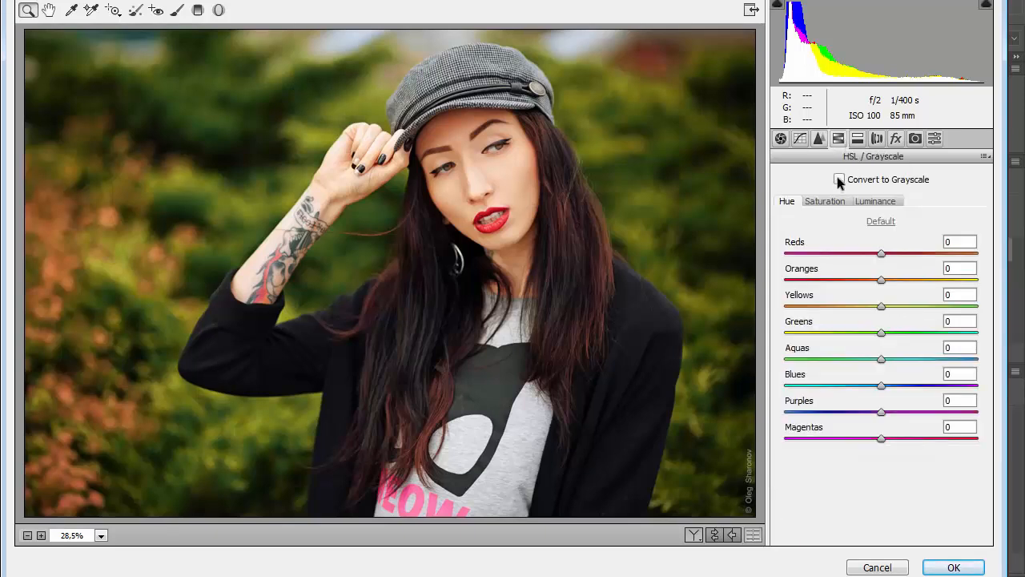
click(878, 138)
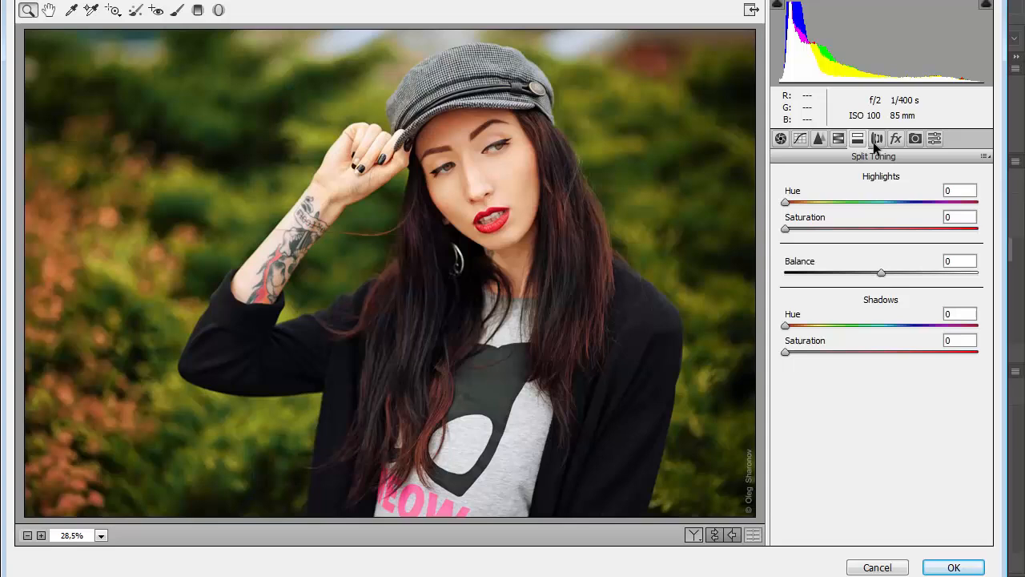
click(895, 139)
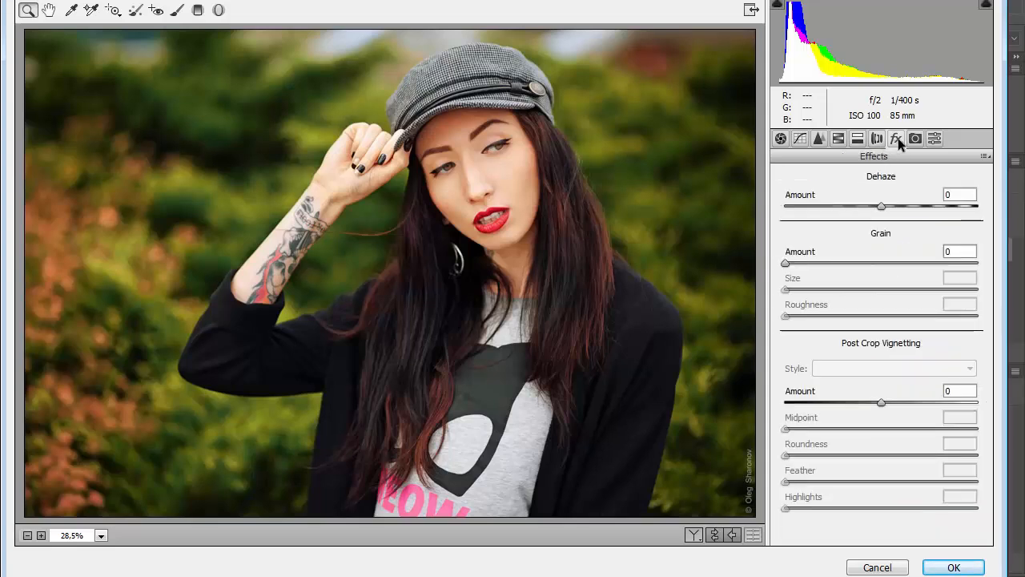
click(935, 137)
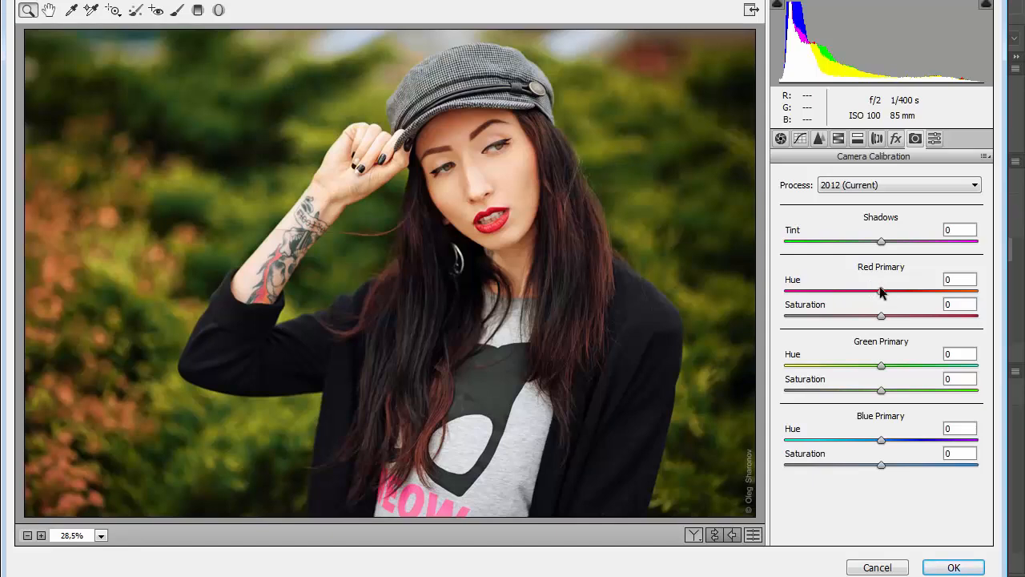
mouse_move(935, 257)
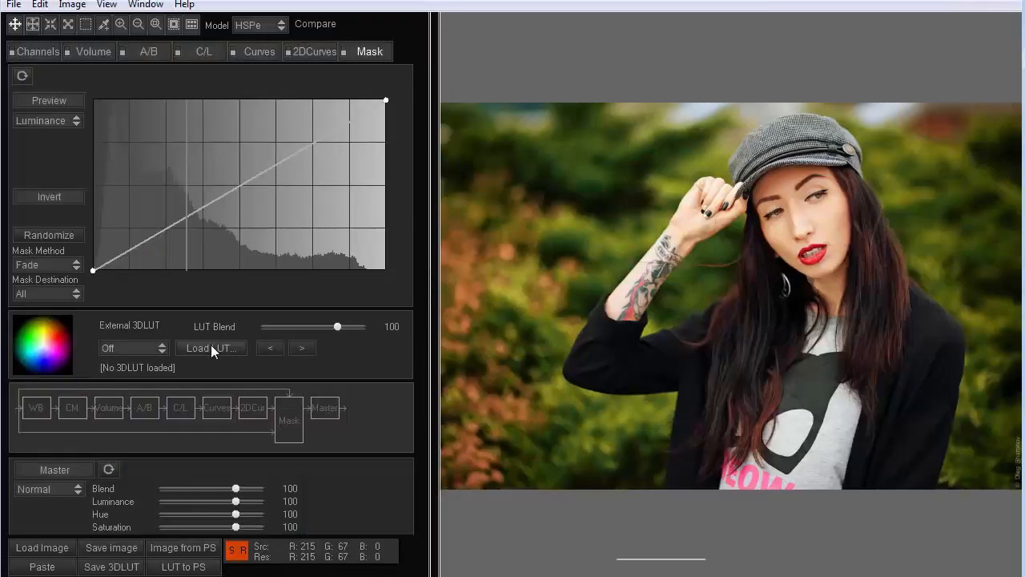
Step: Load the Candlelight.CUBE file as the external LUT
click(211, 347)
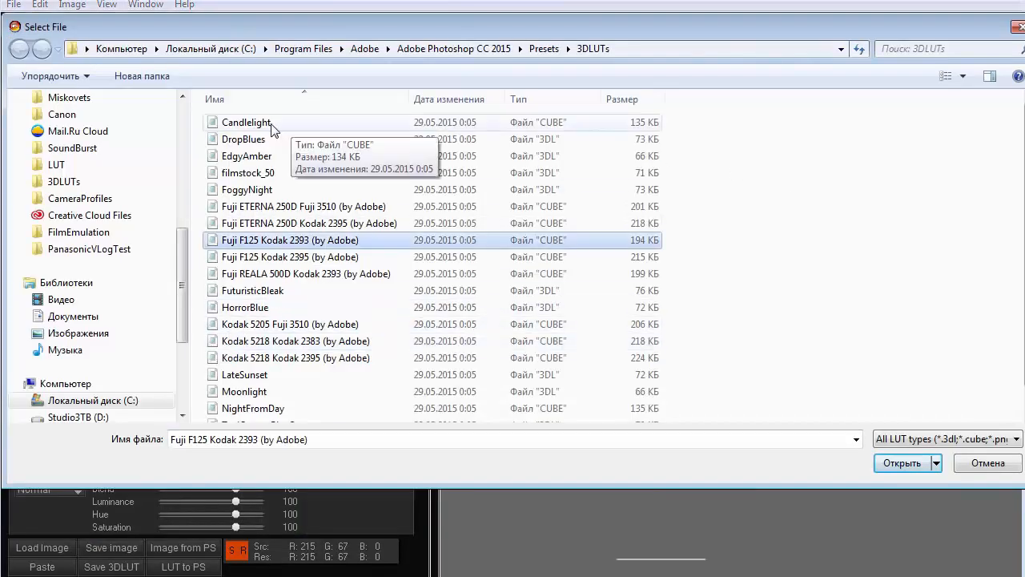
scroll(down, 3)
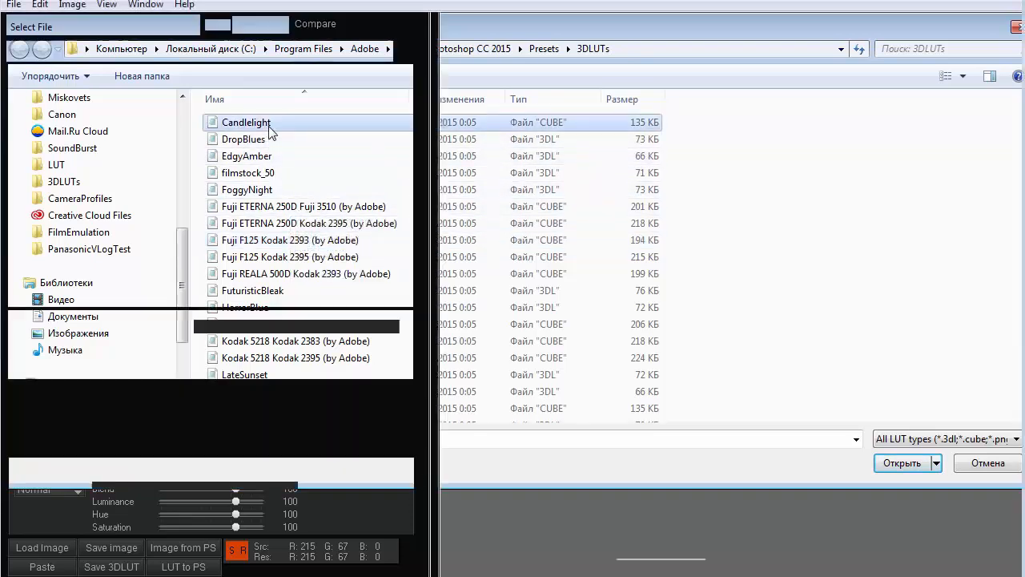
click(901, 463)
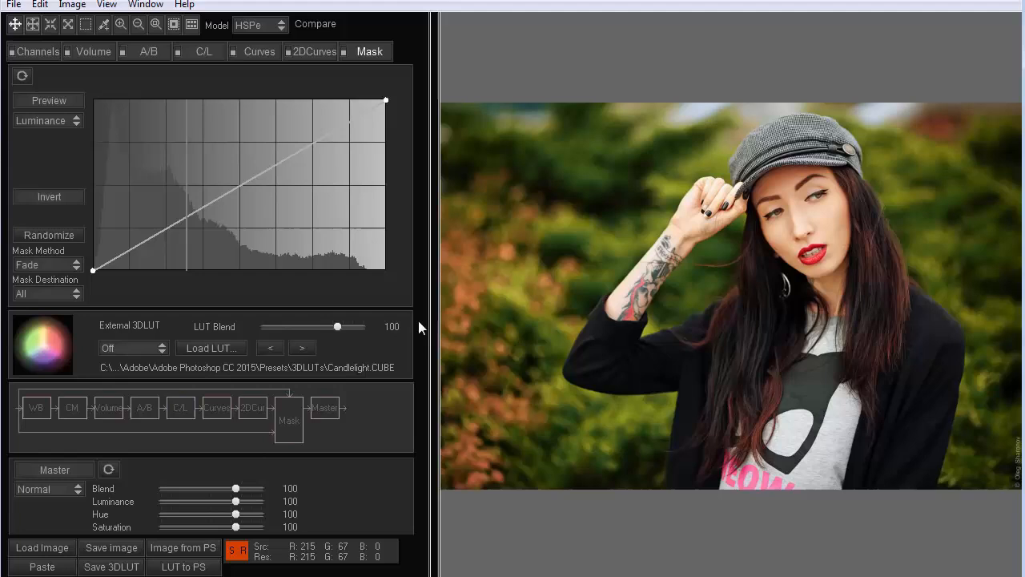
Step: Set the External 3DLUT placement to Output for a warm, muted look
click(132, 348)
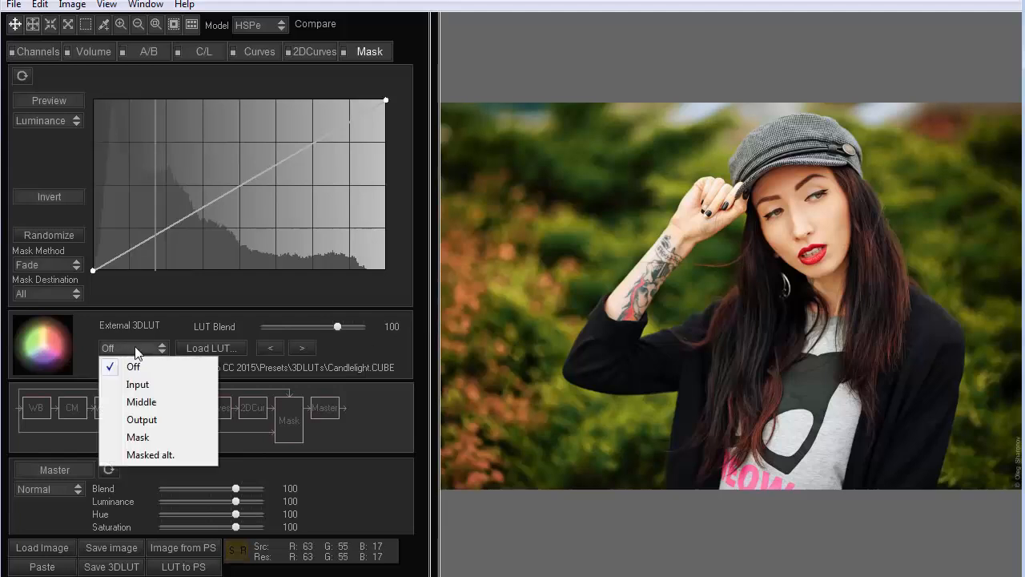
mouse_move(138, 385)
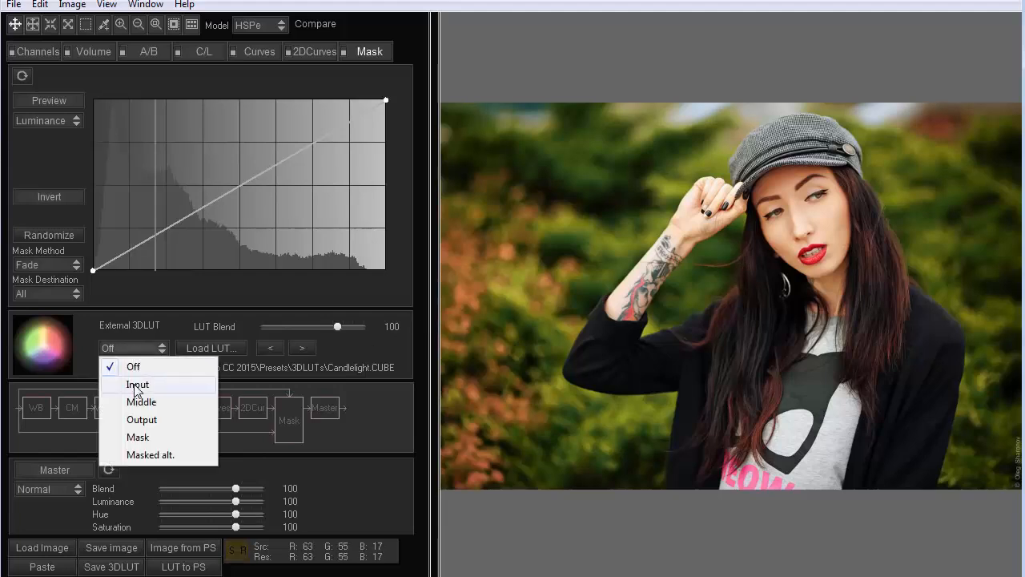
click(137, 385)
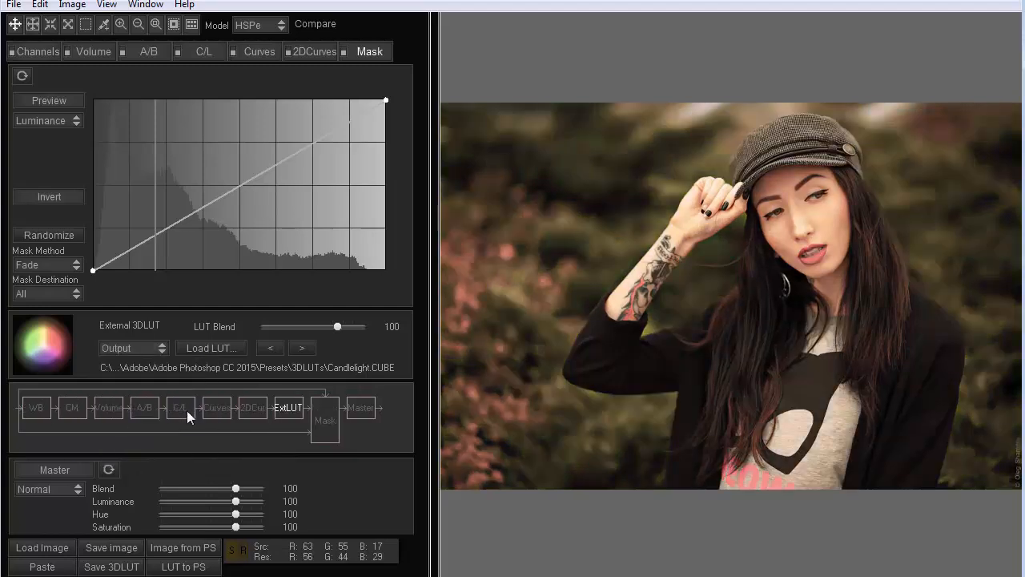
click(128, 347)
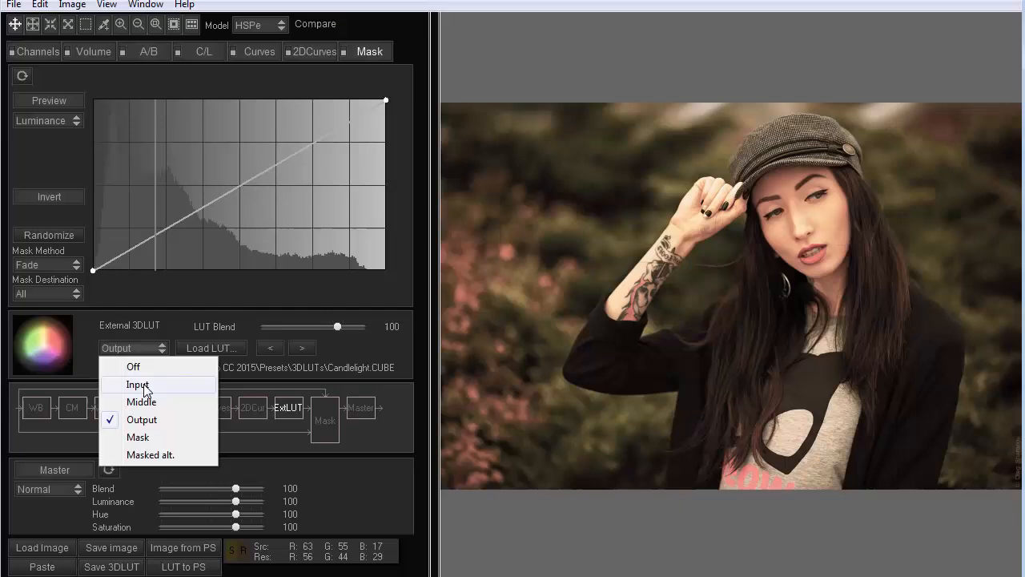
Step: Apply the LUT at input and step through the film LUTs to Kodak 5218 Kodak 2383
click(138, 385)
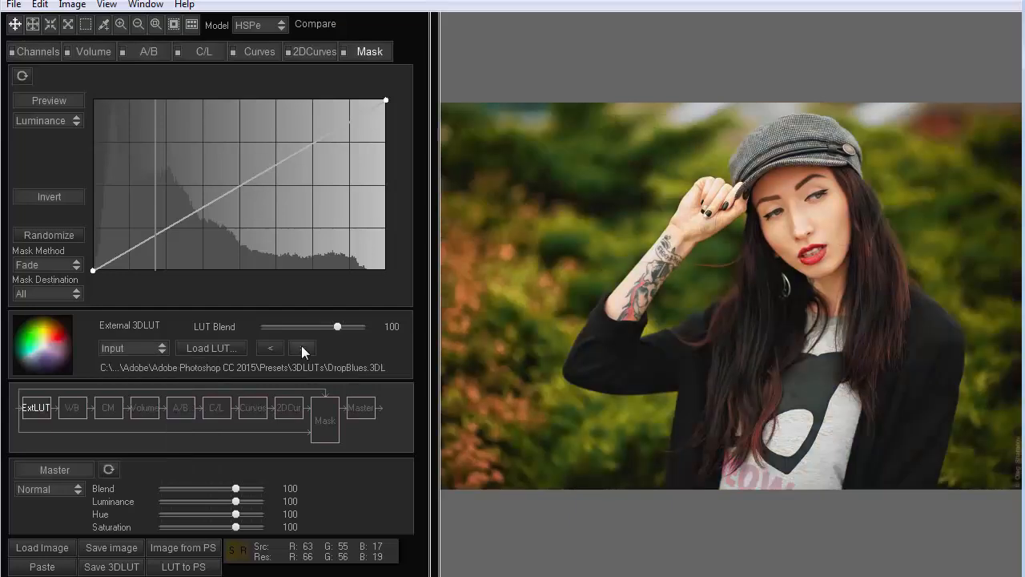
click(303, 347)
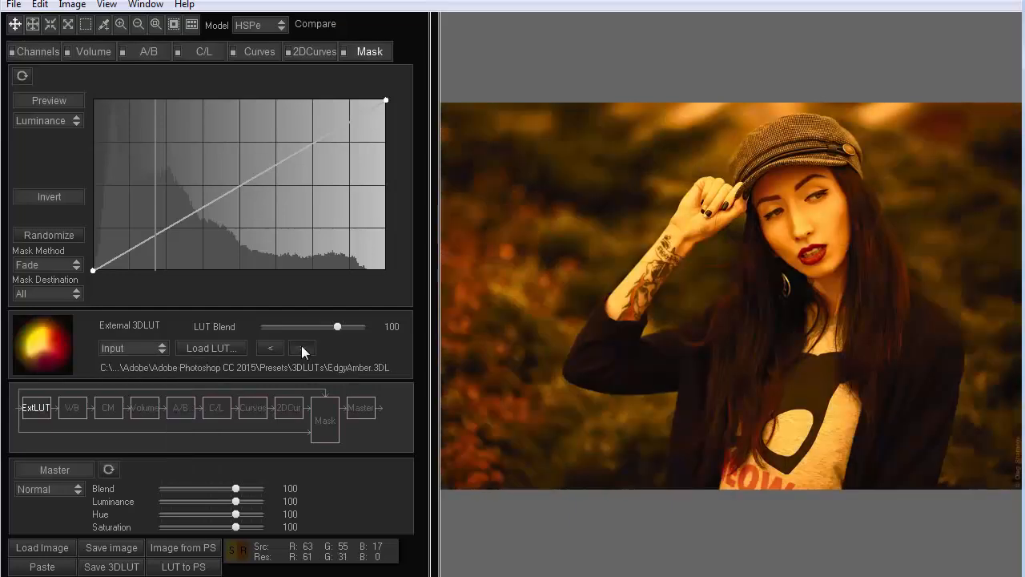
click(303, 347)
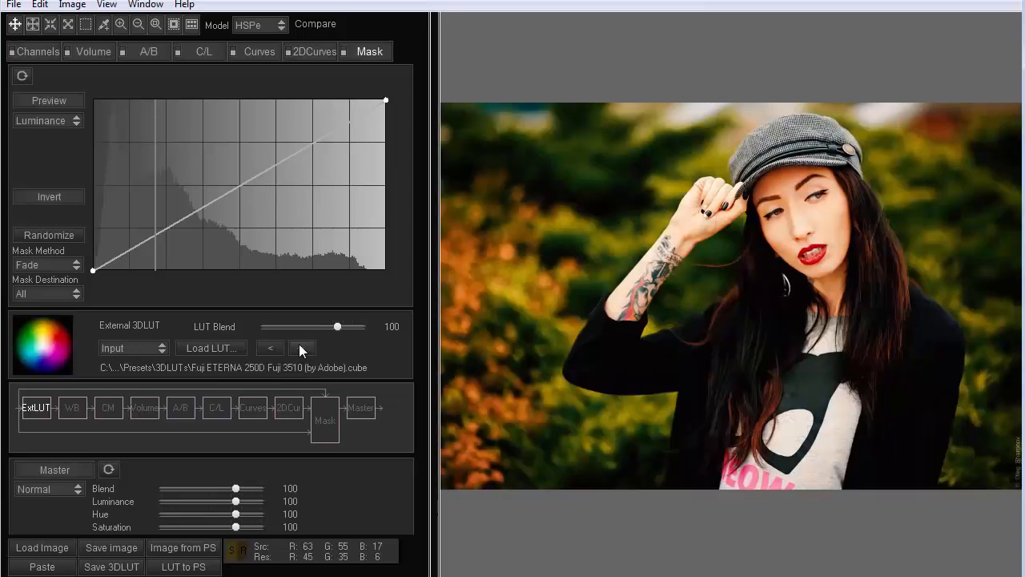
click(302, 347)
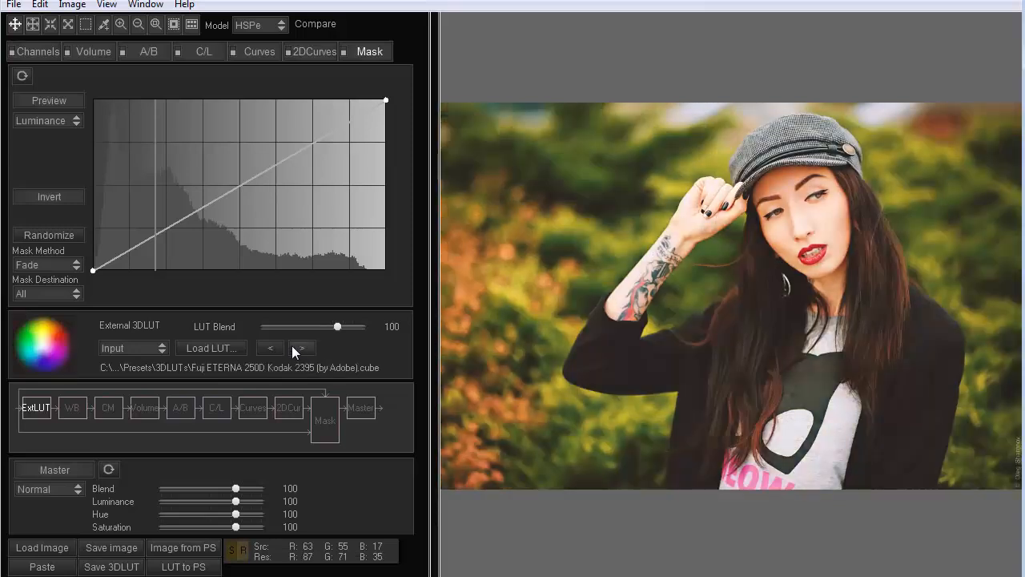
click(302, 347)
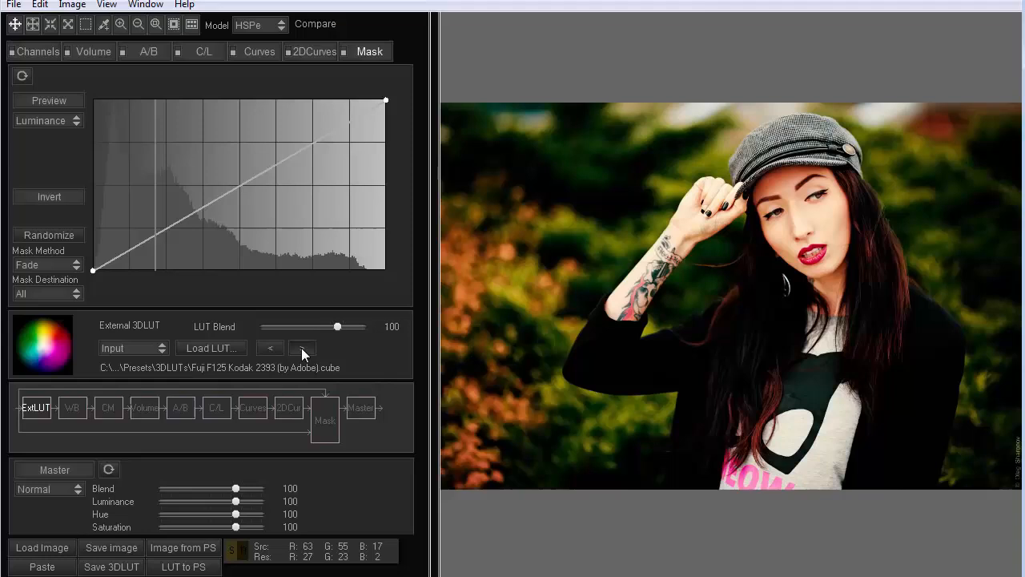
click(301, 348)
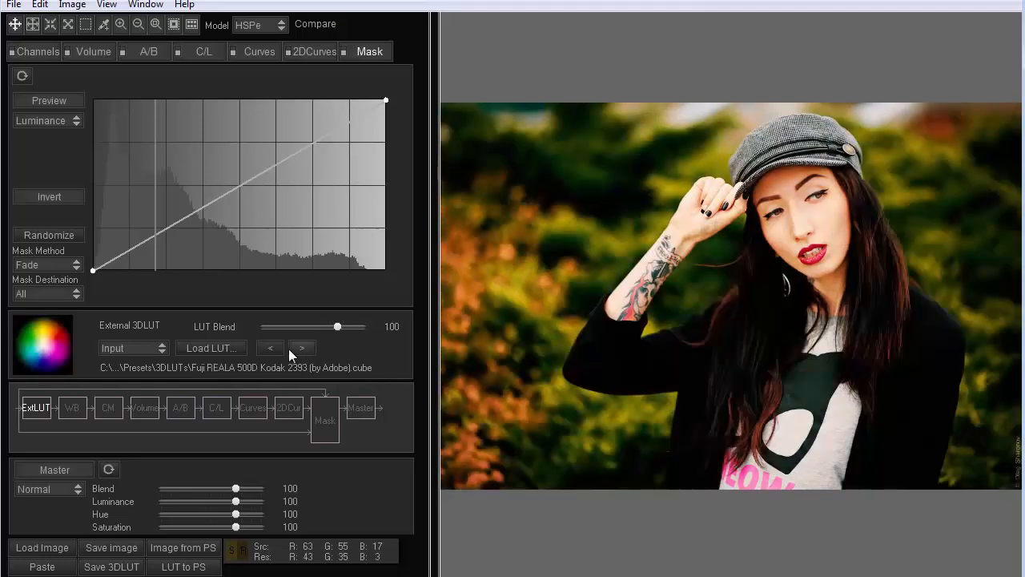
click(302, 348)
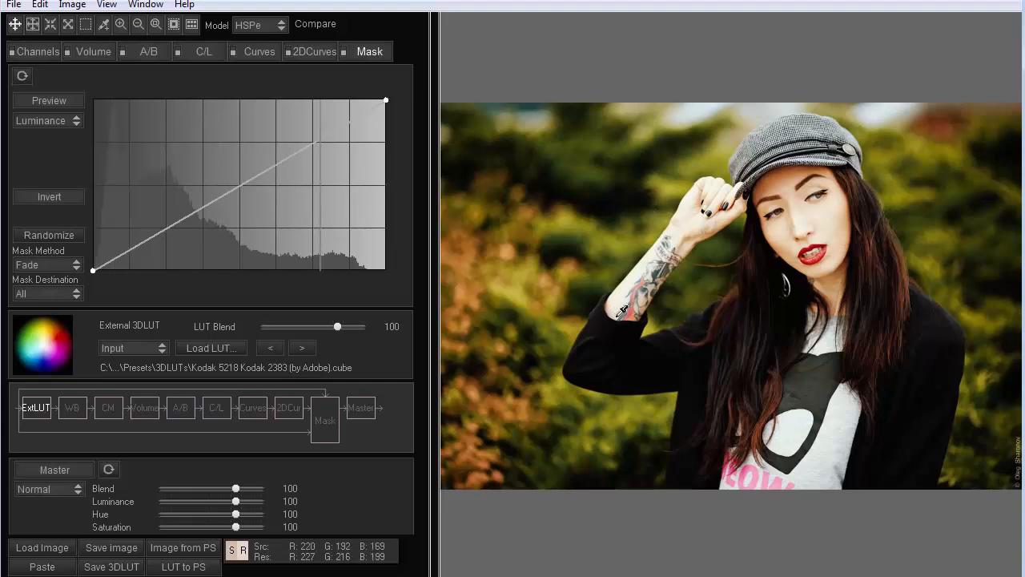
mouse_move(677, 345)
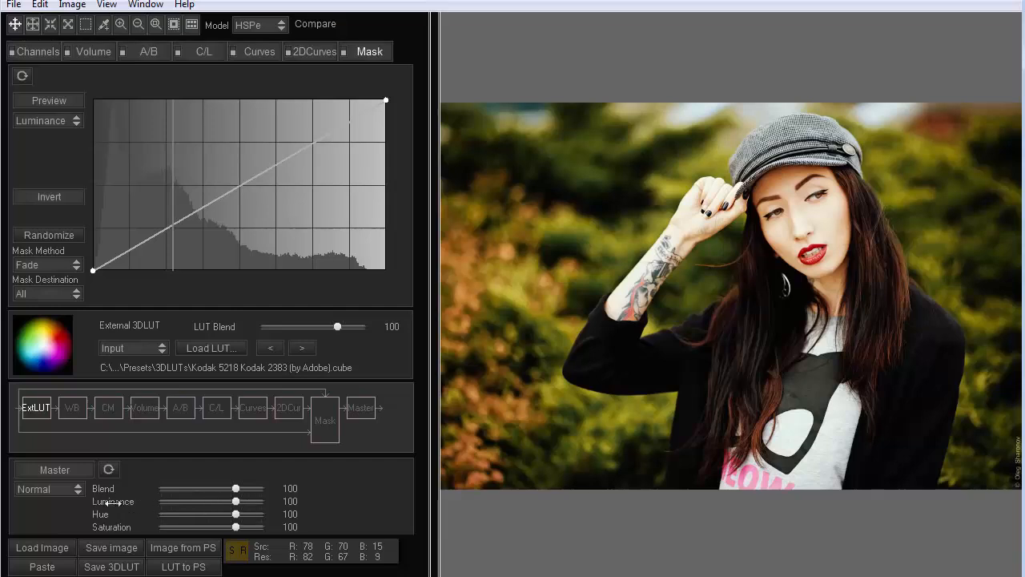
drag(235, 502, 210, 502)
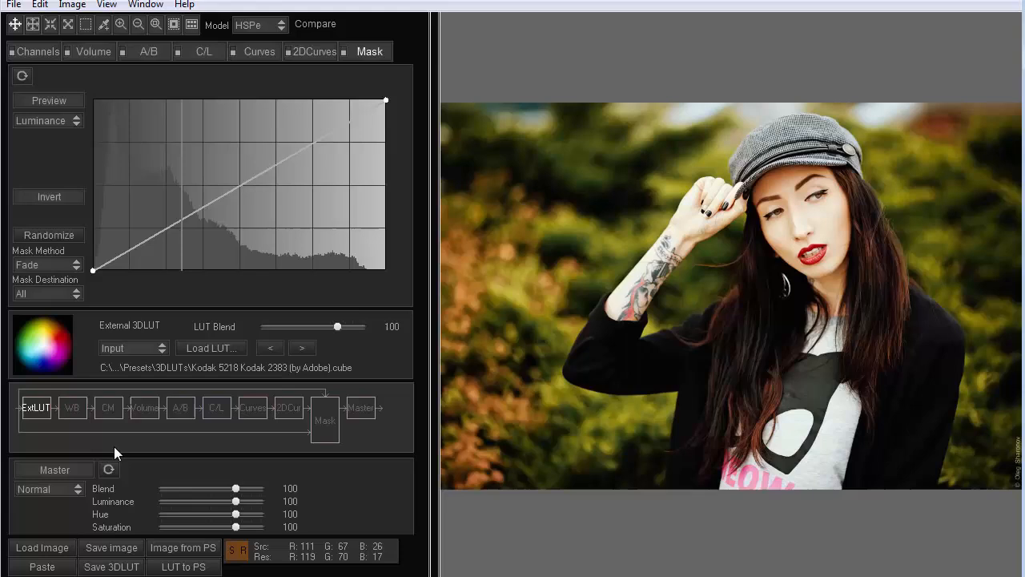
mouse_move(160, 322)
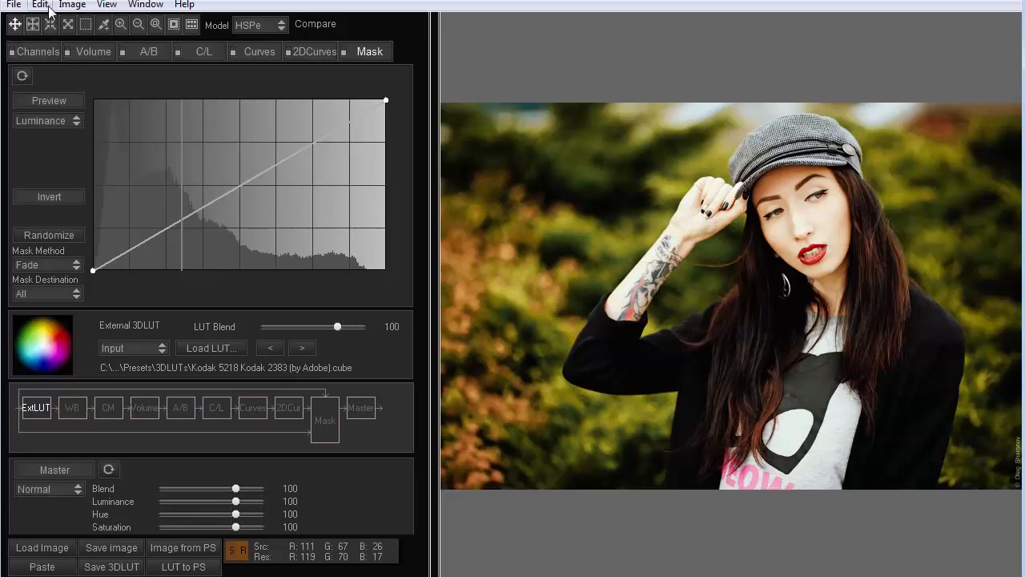
Step: Run Edit > External LUT > Extract curve from Ext. LUT on the Kodak 5218 LUT
click(40, 4)
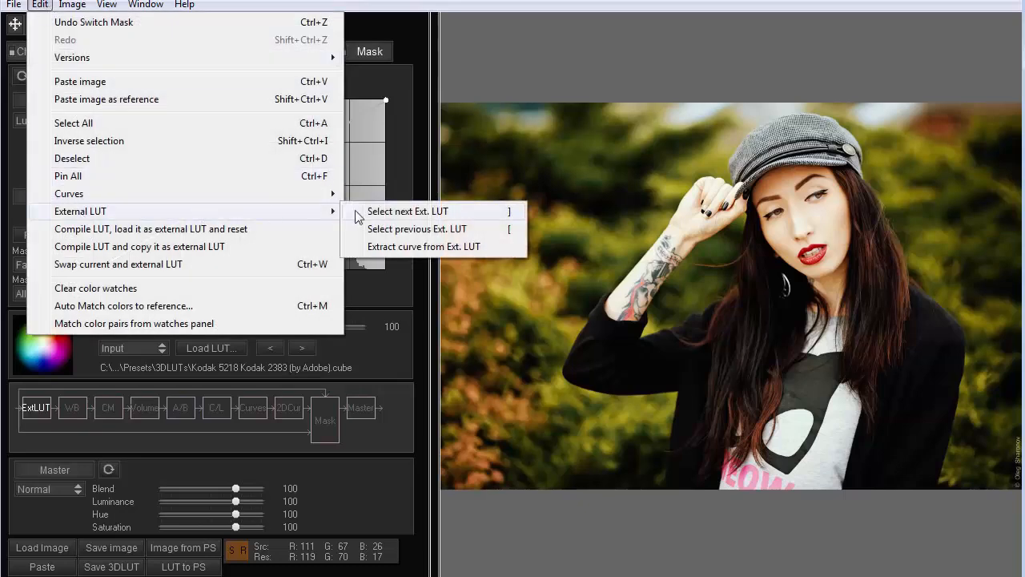
mouse_move(433, 246)
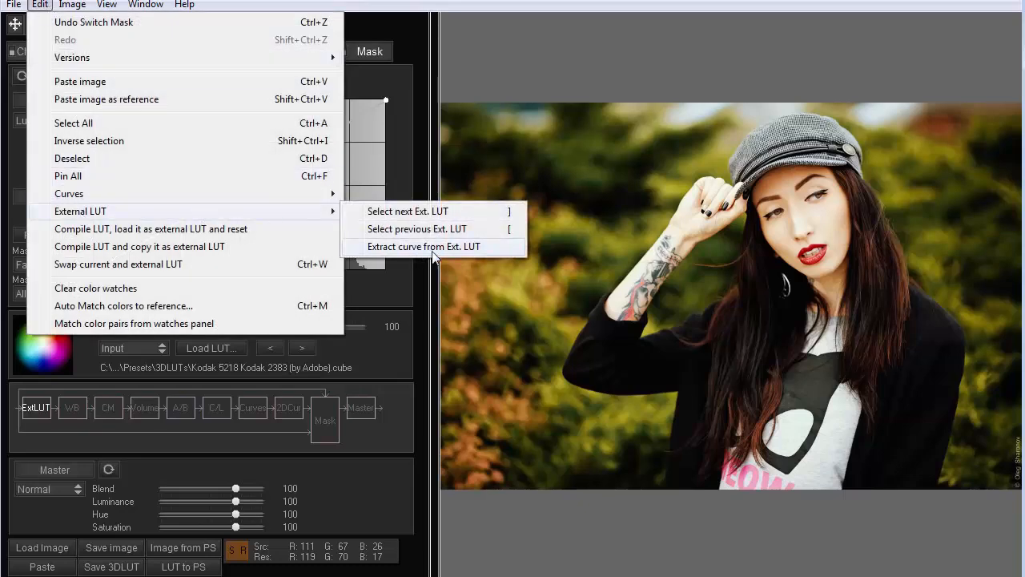
click(425, 246)
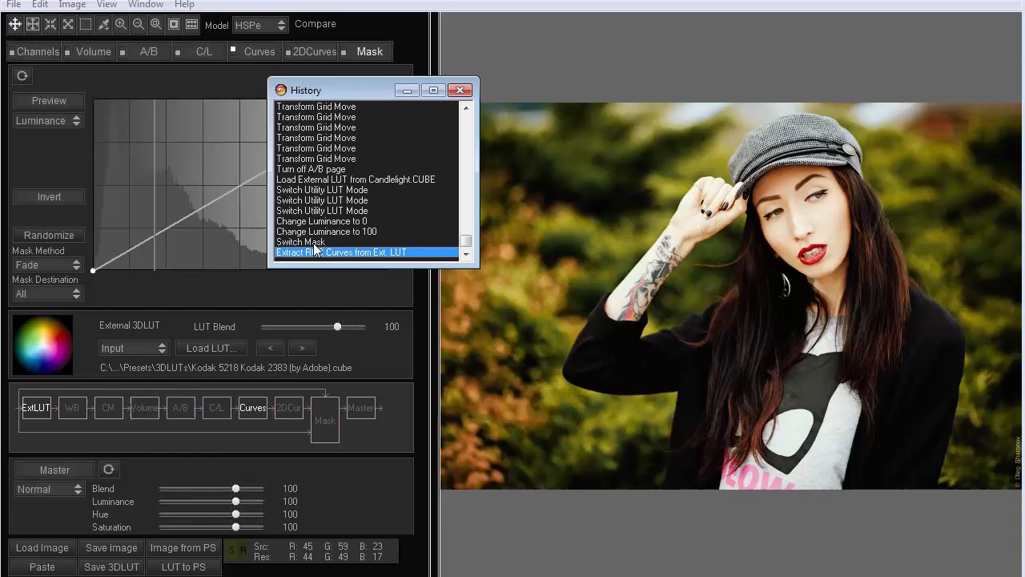
Step: Toggle history between 'Switch Mask' and 'Extract RGB Curves', keep the extraction, and close History
click(321, 242)
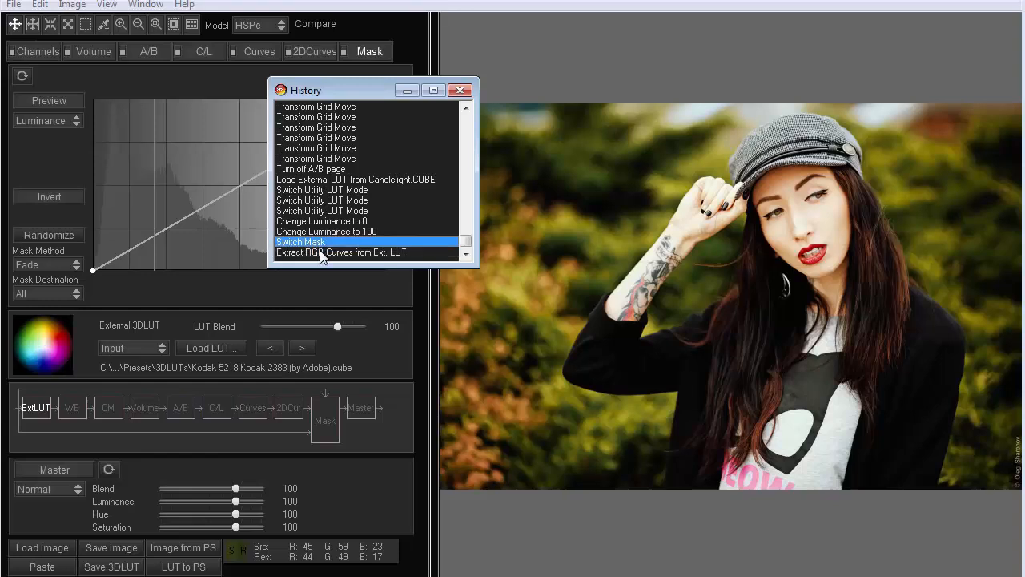
click(341, 252)
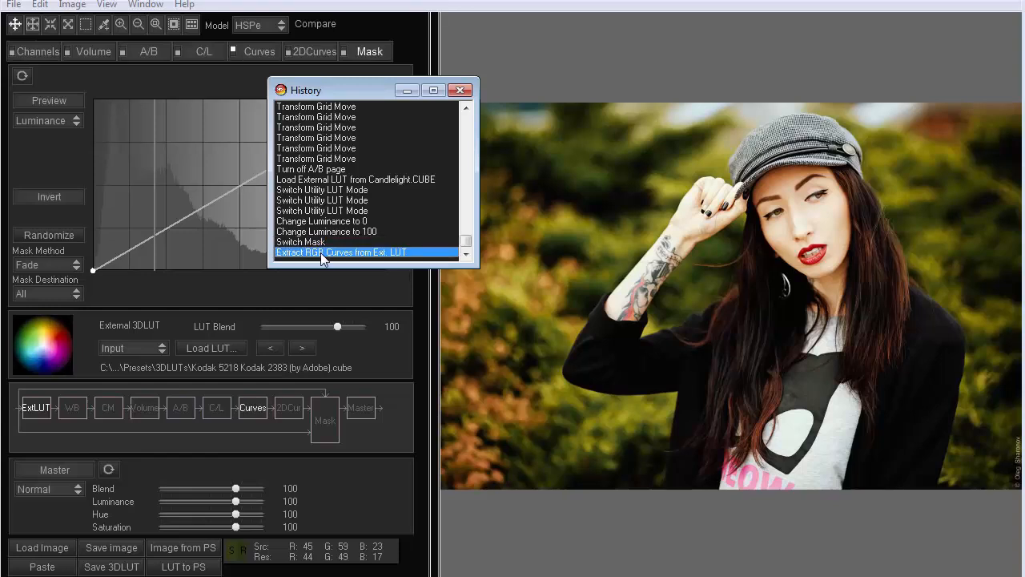
click(300, 241)
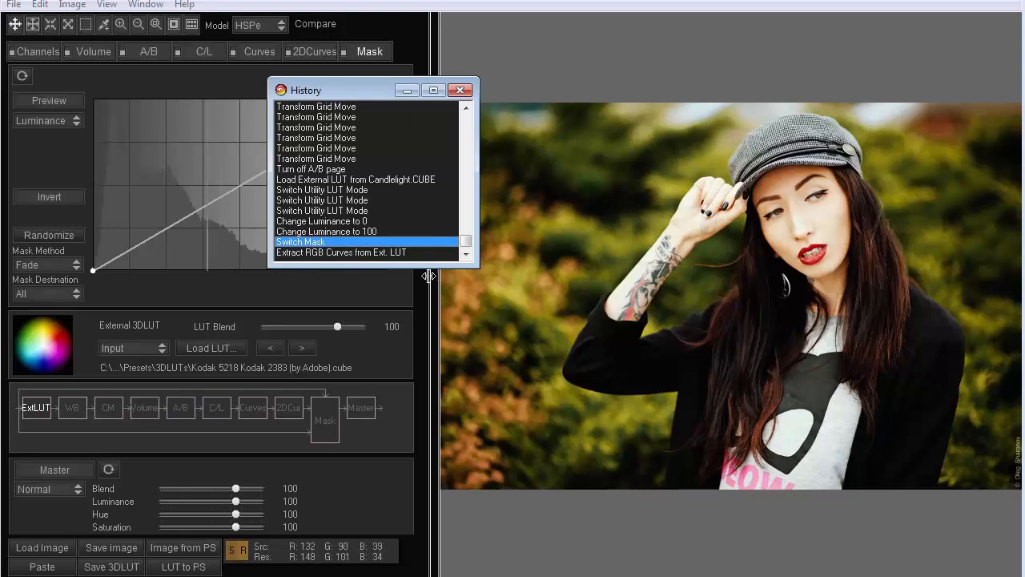
mouse_move(64, 343)
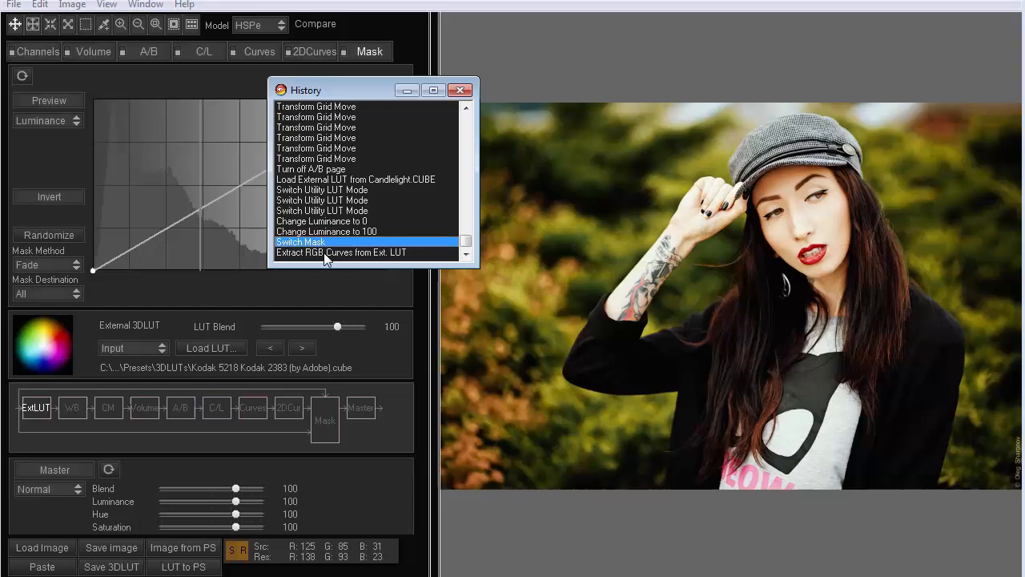
click(341, 253)
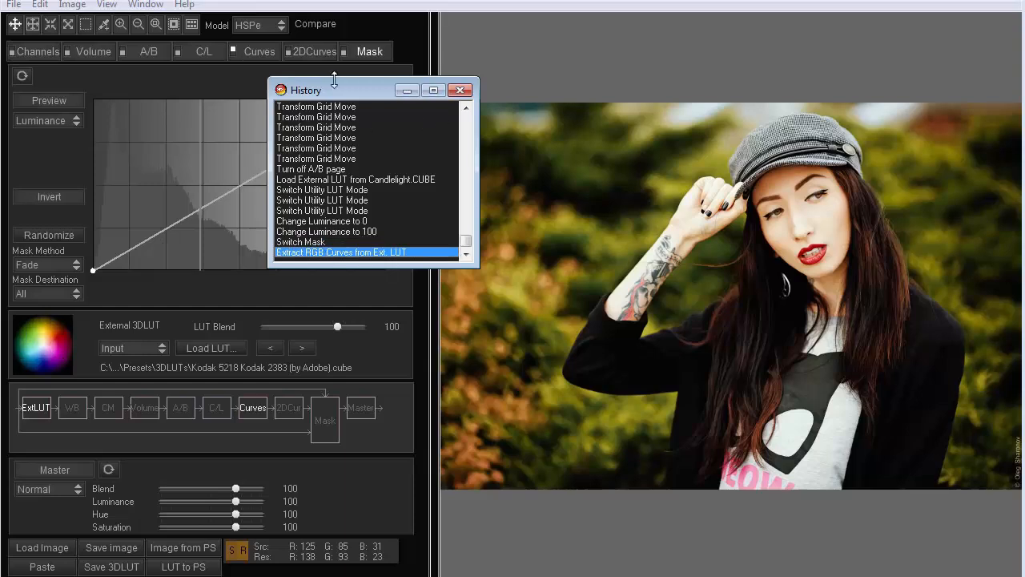
click(461, 89)
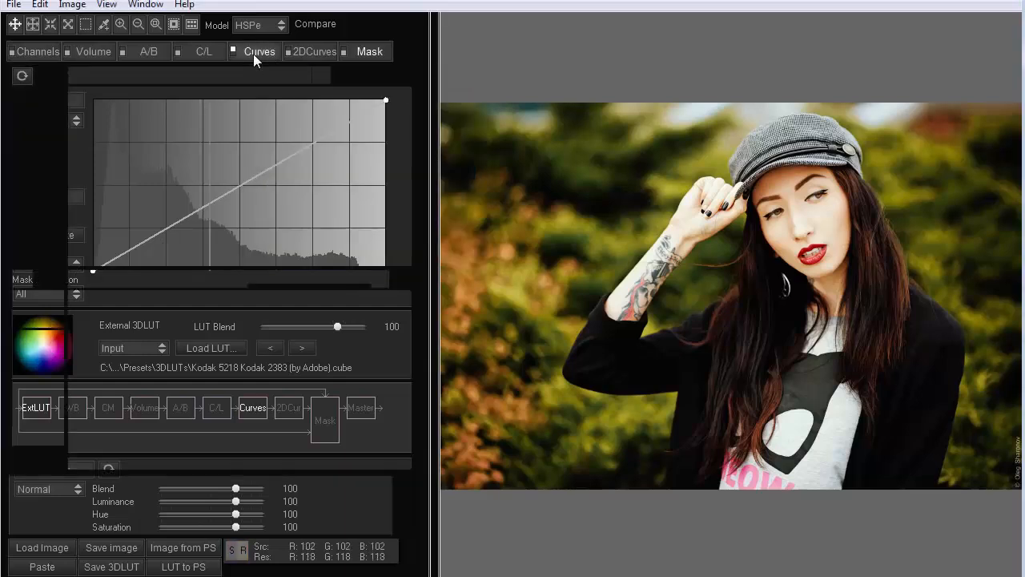
Step: Alternate between the Mask and Curves views, ending on the extracted red, green and blue curves
click(235, 51)
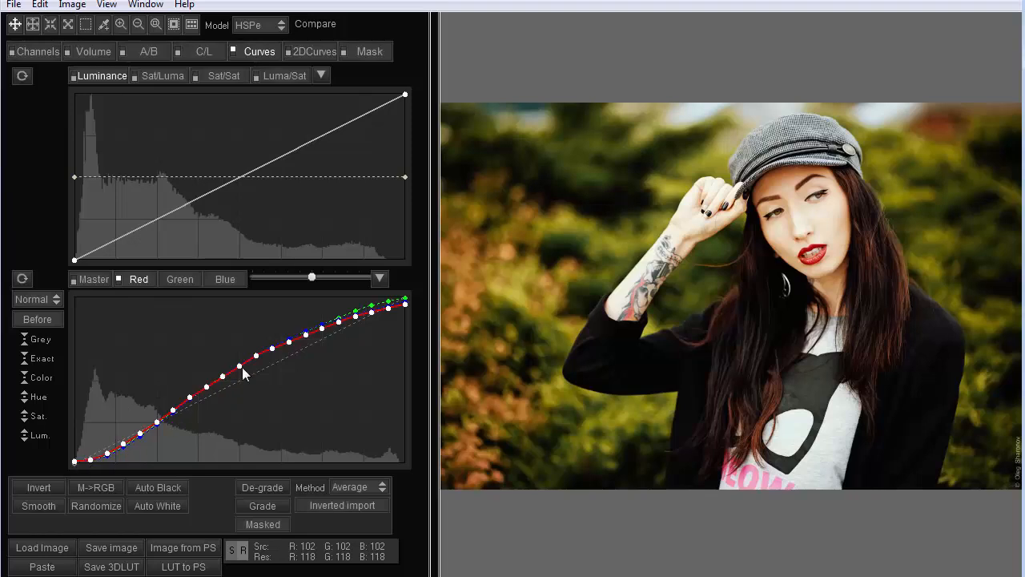
click(370, 51)
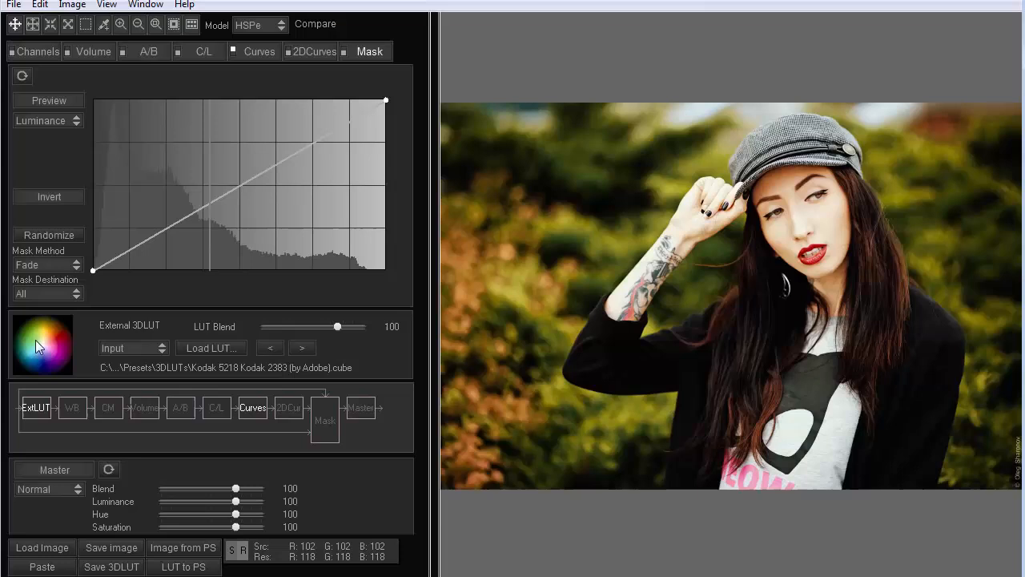
mouse_move(223, 368)
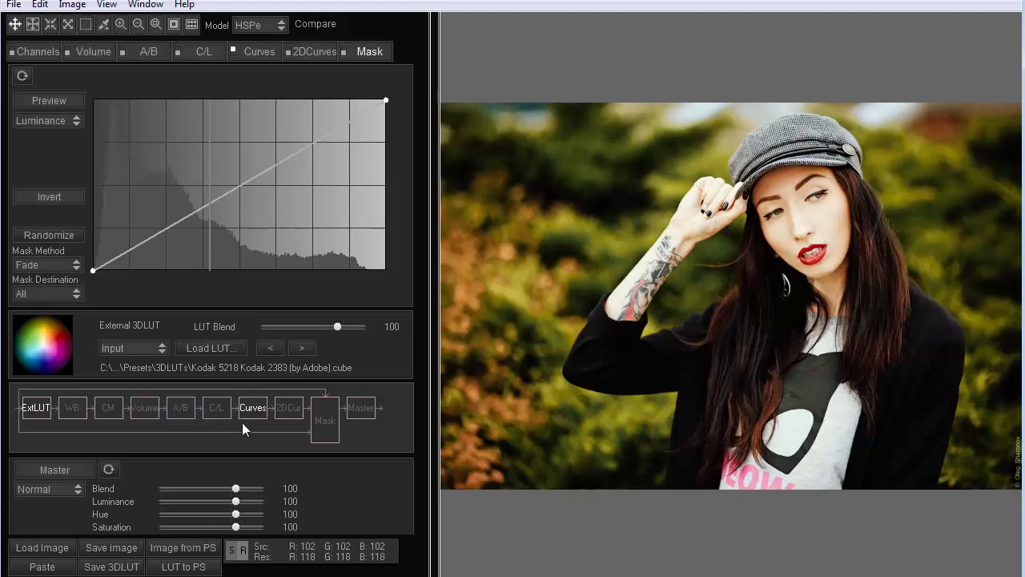
mouse_move(334, 408)
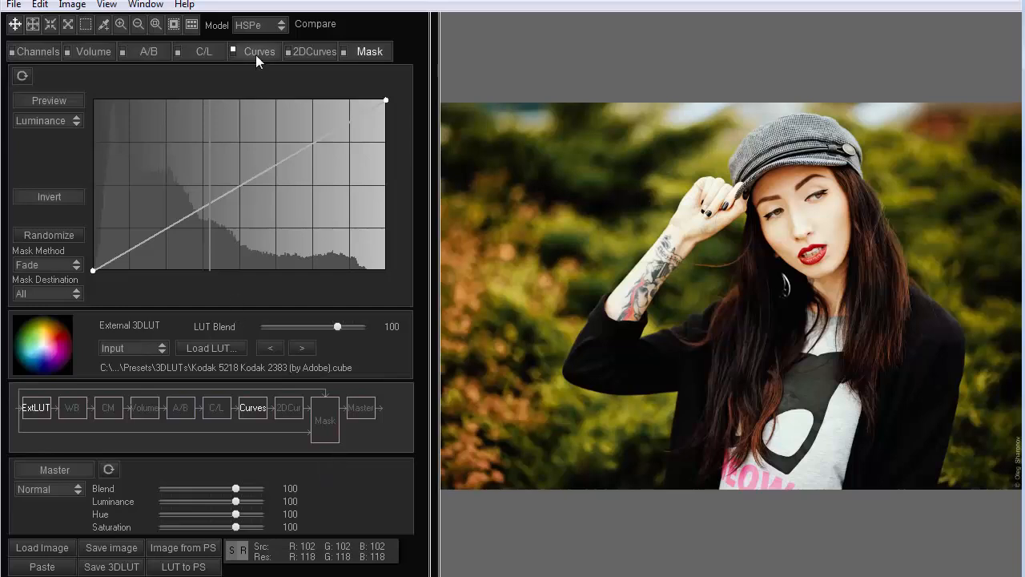
click(259, 52)
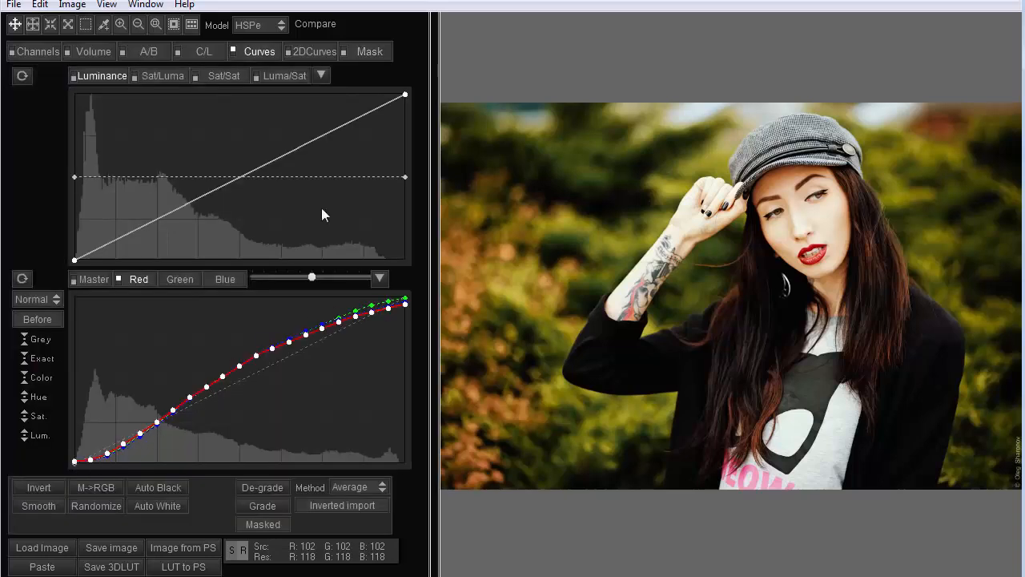
click(369, 52)
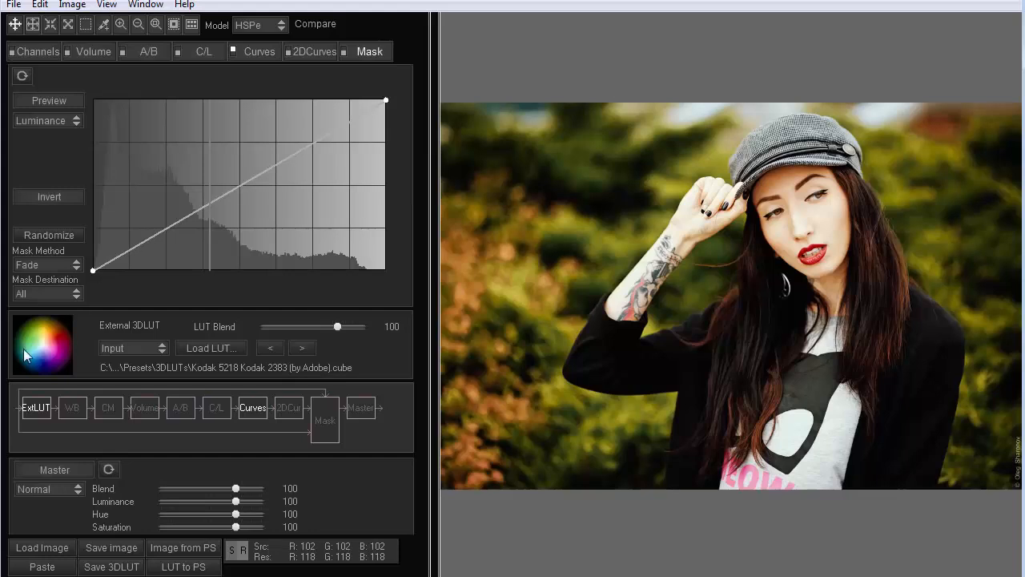
mouse_move(55, 363)
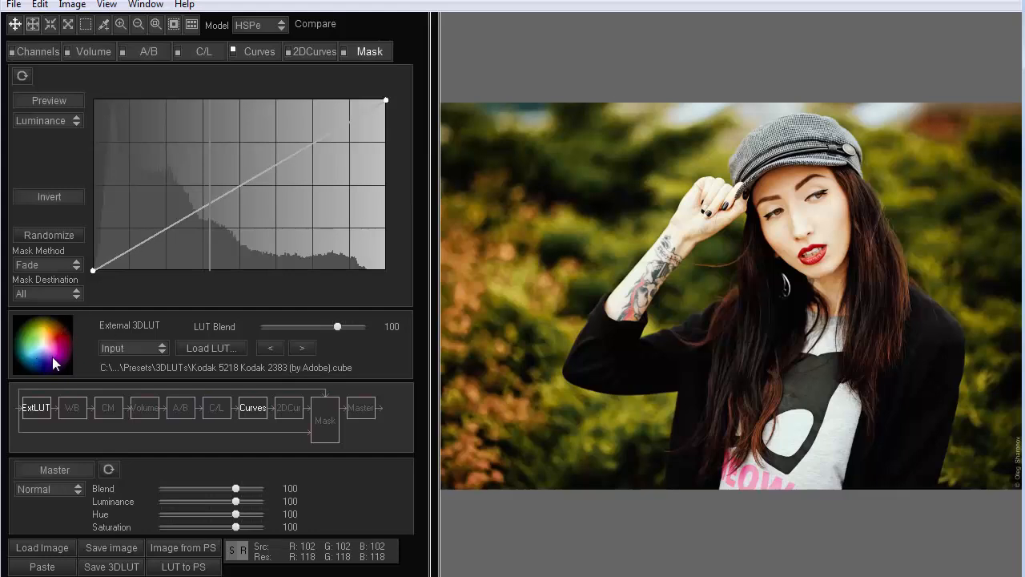
click(258, 51)
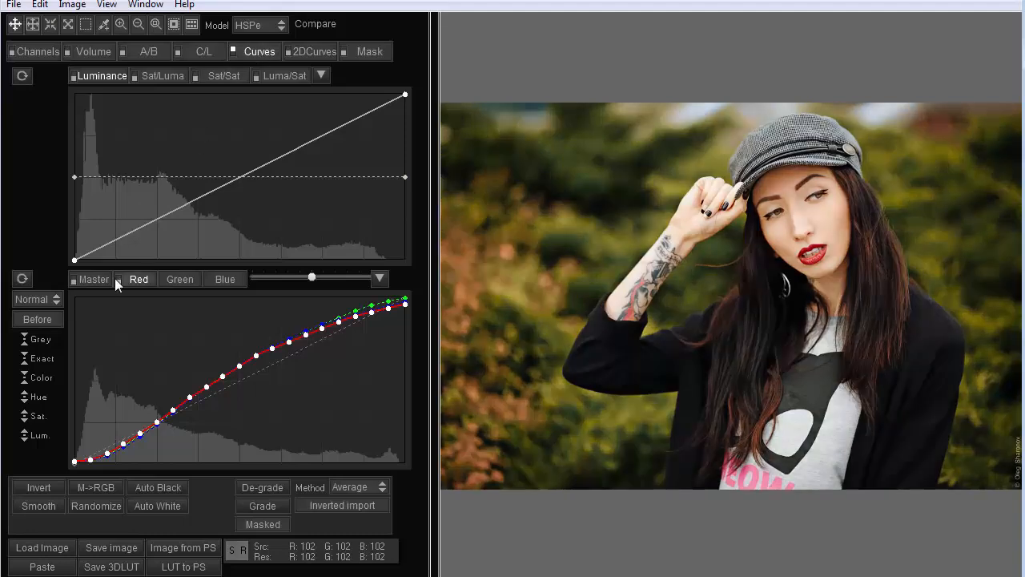
mouse_move(611, 173)
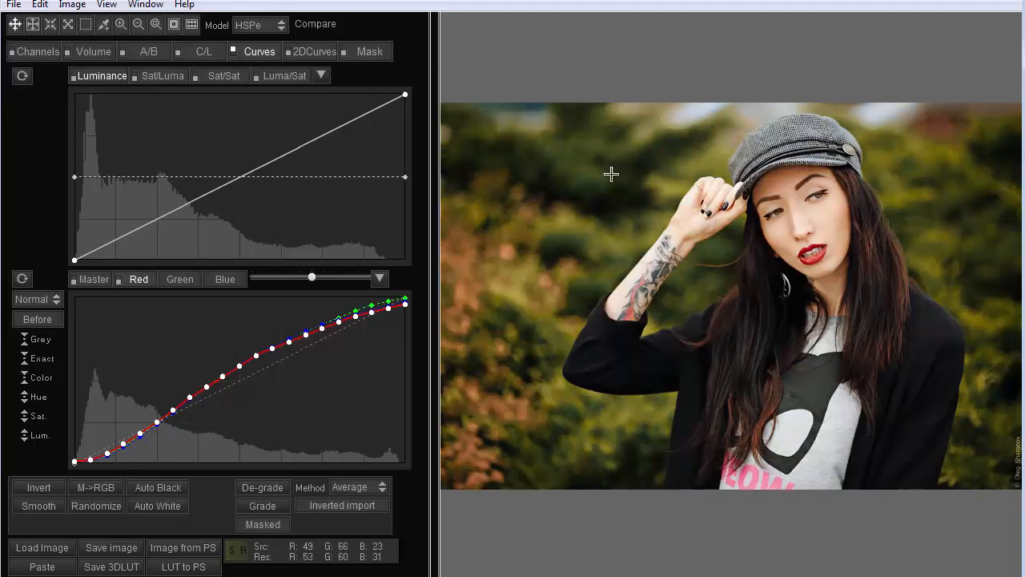
mouse_move(763, 231)
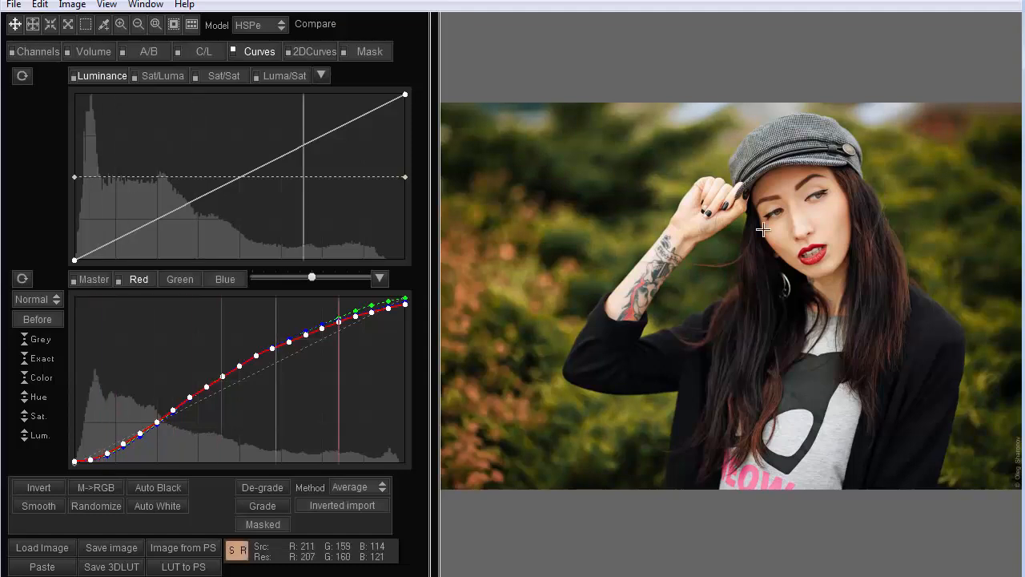
mouse_move(615, 254)
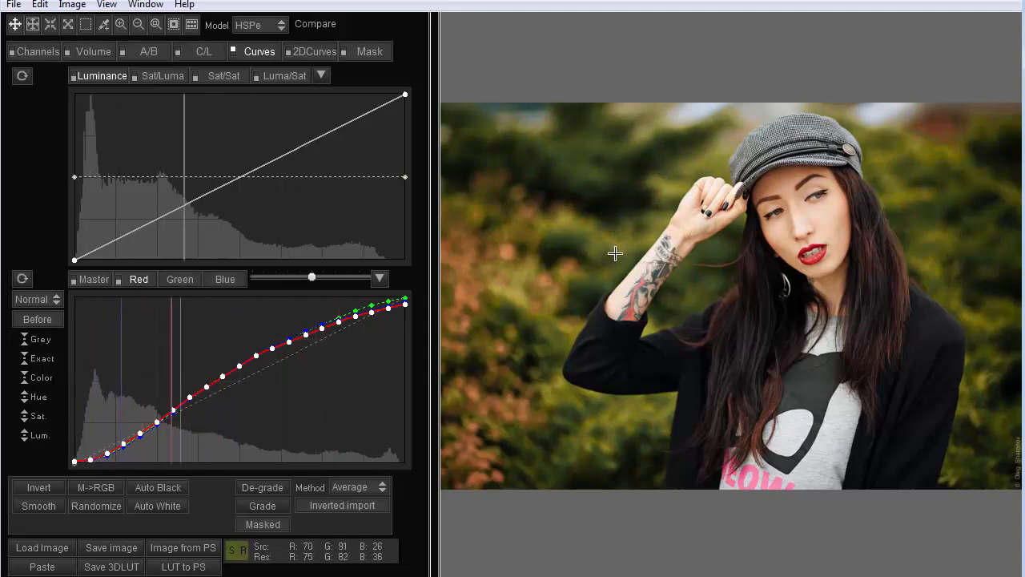
mouse_move(639, 190)
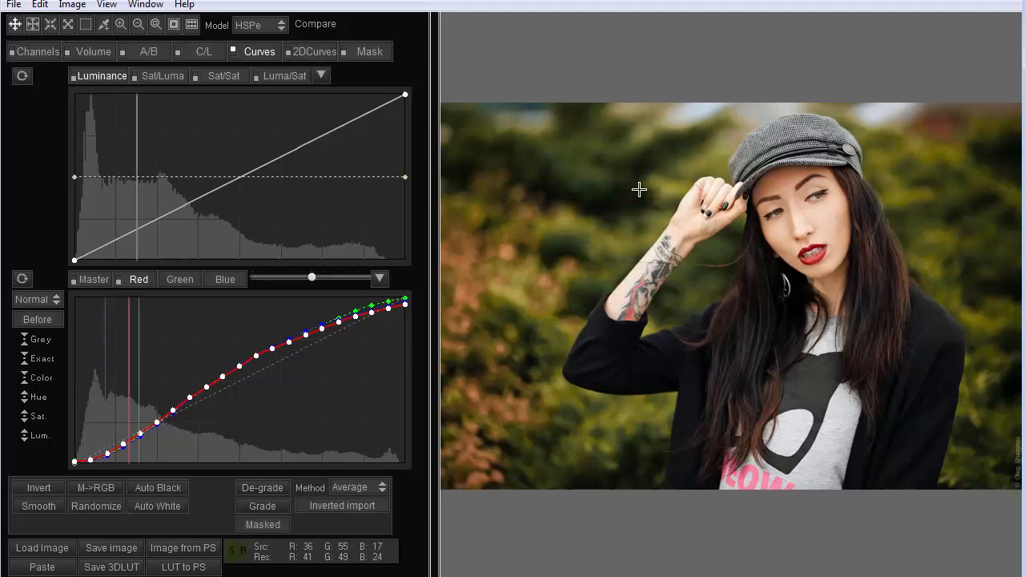
mouse_move(557, 282)
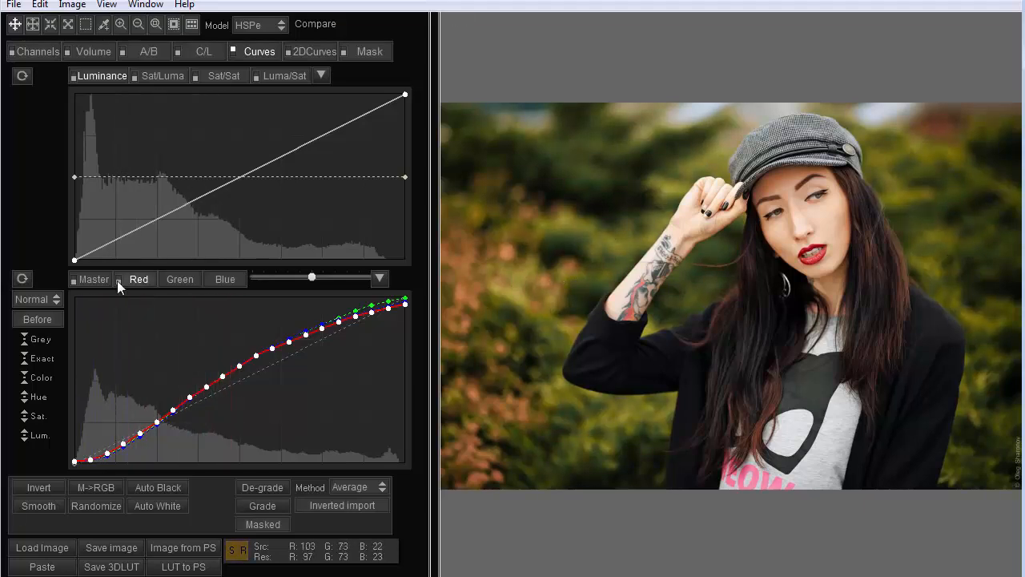
Step: Switch the Kodak 5218 external LUT off and back to Input to compare, ending in Curves
click(370, 51)
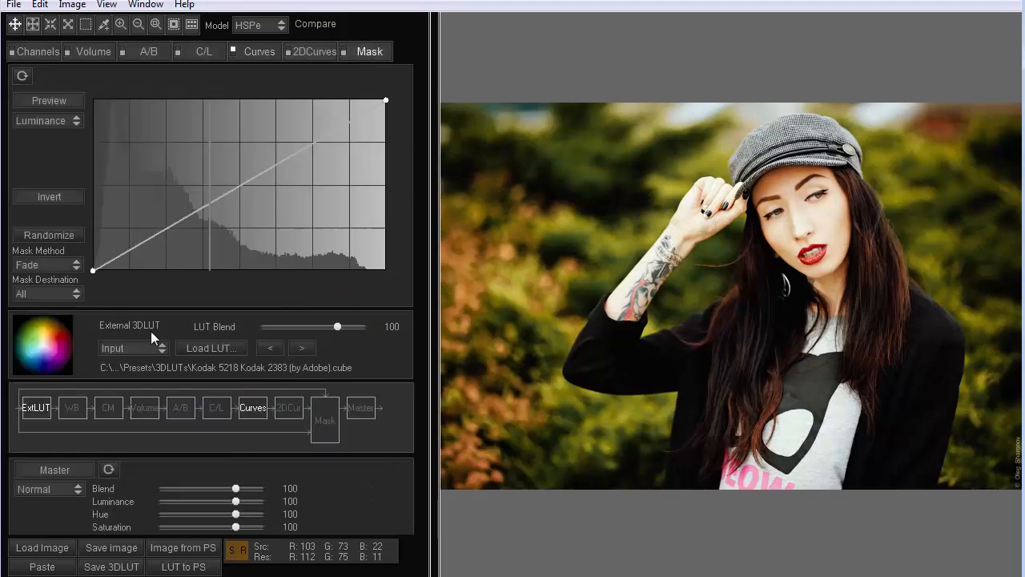
click(132, 347)
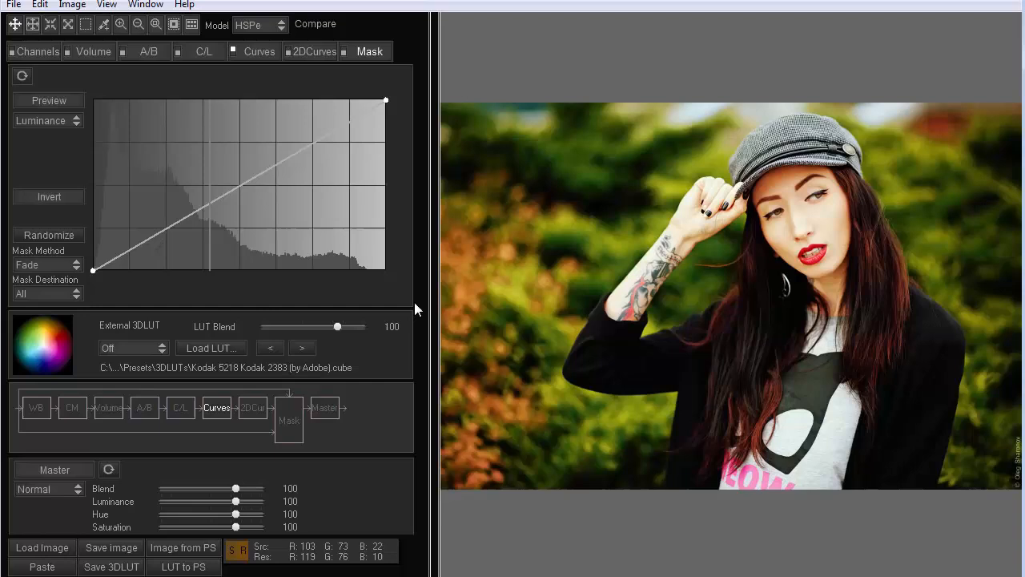
mouse_move(597, 250)
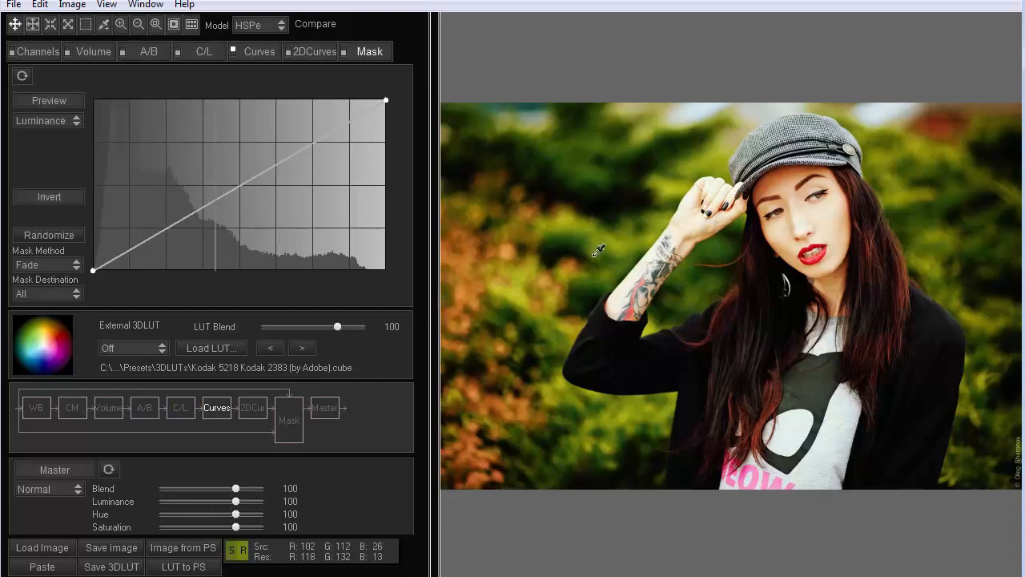
click(133, 347)
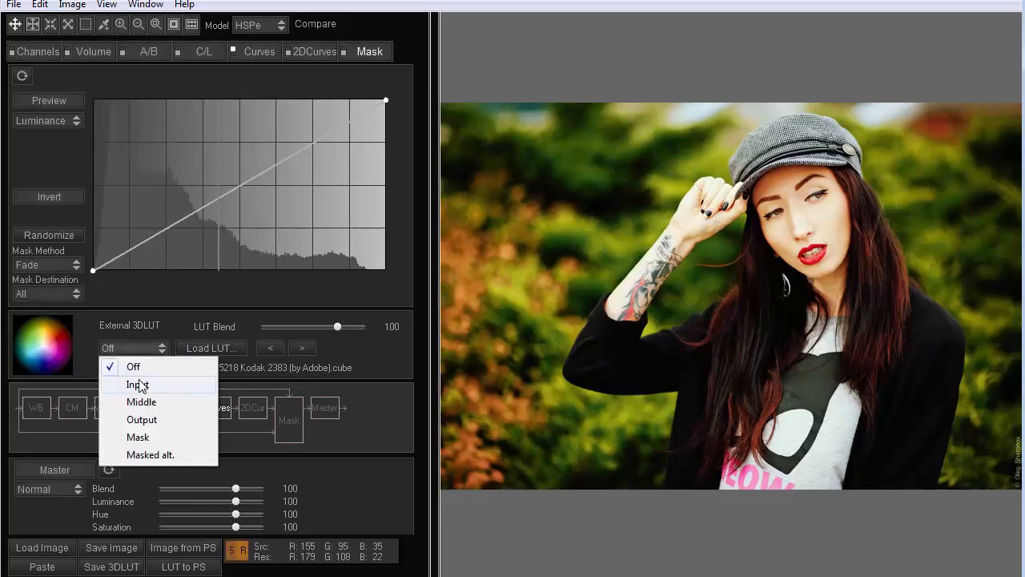
click(258, 51)
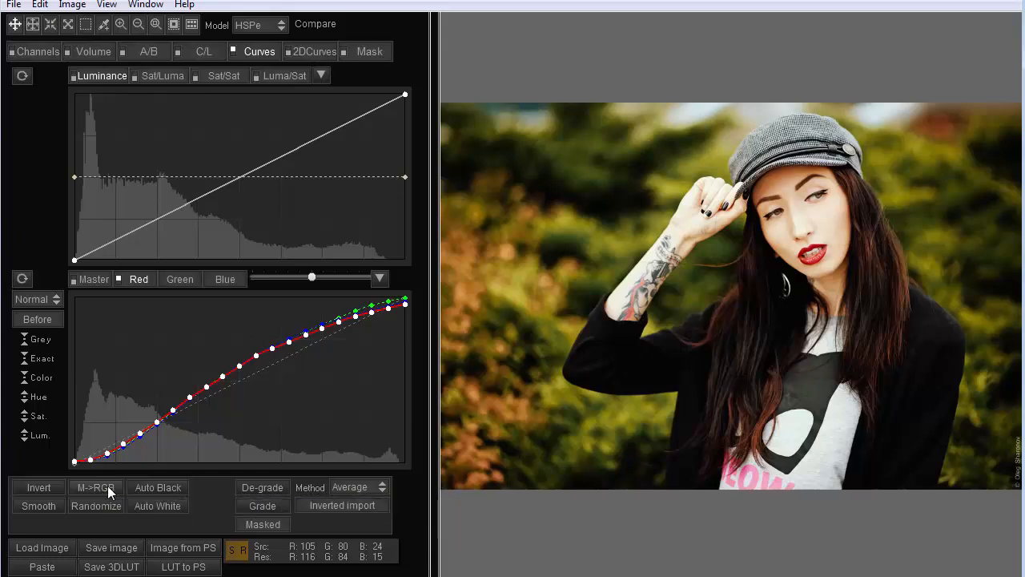
Step: Split the shared tone into the Master curve with M->RGB and disable it, leaving split toning
click(96, 487)
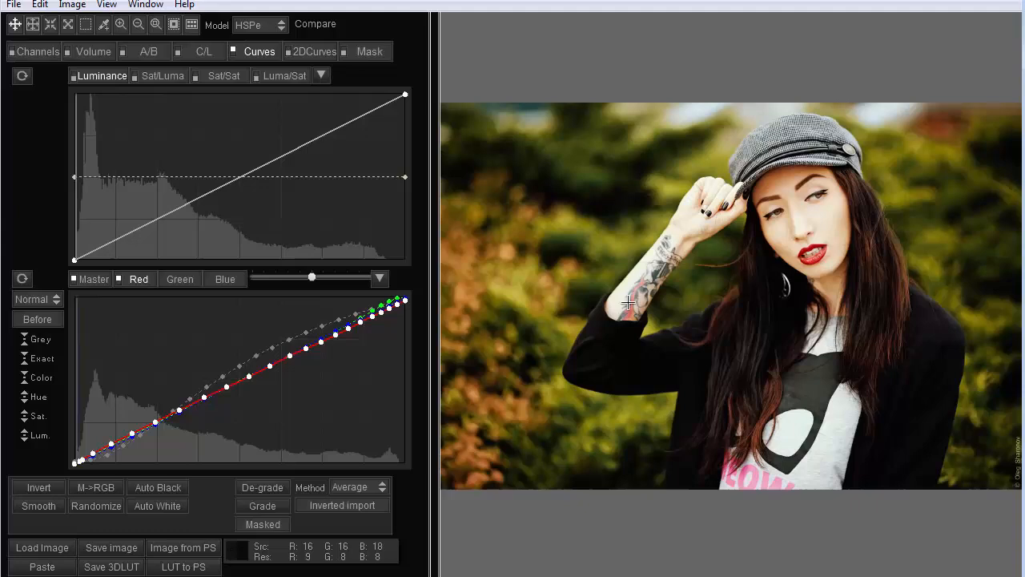
click(94, 279)
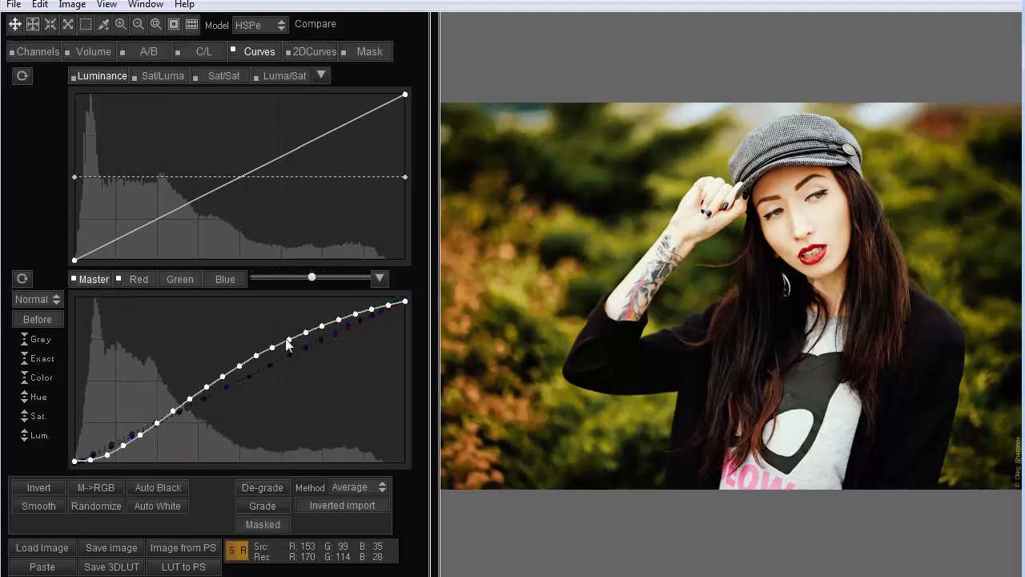
click(138, 278)
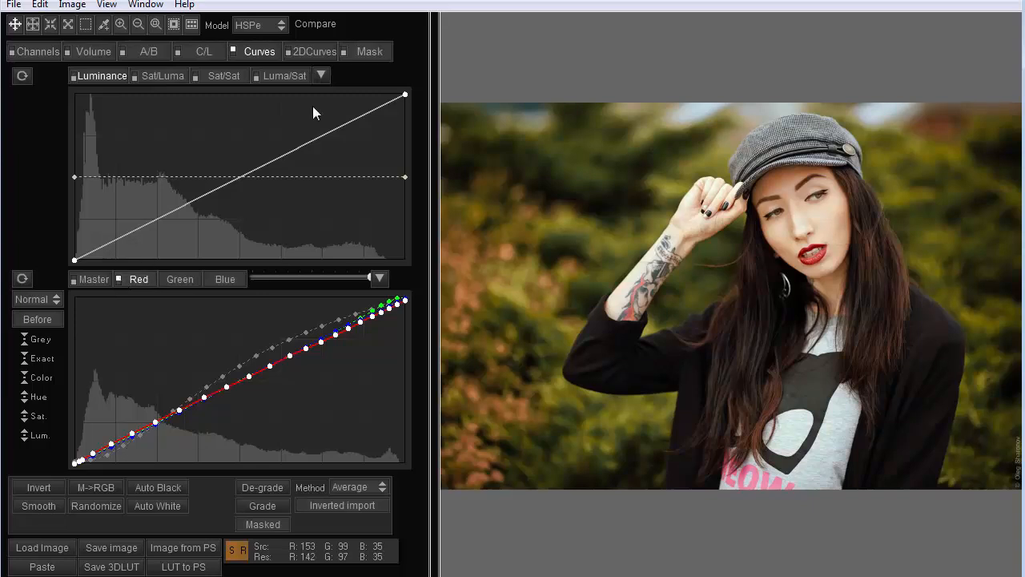
click(370, 51)
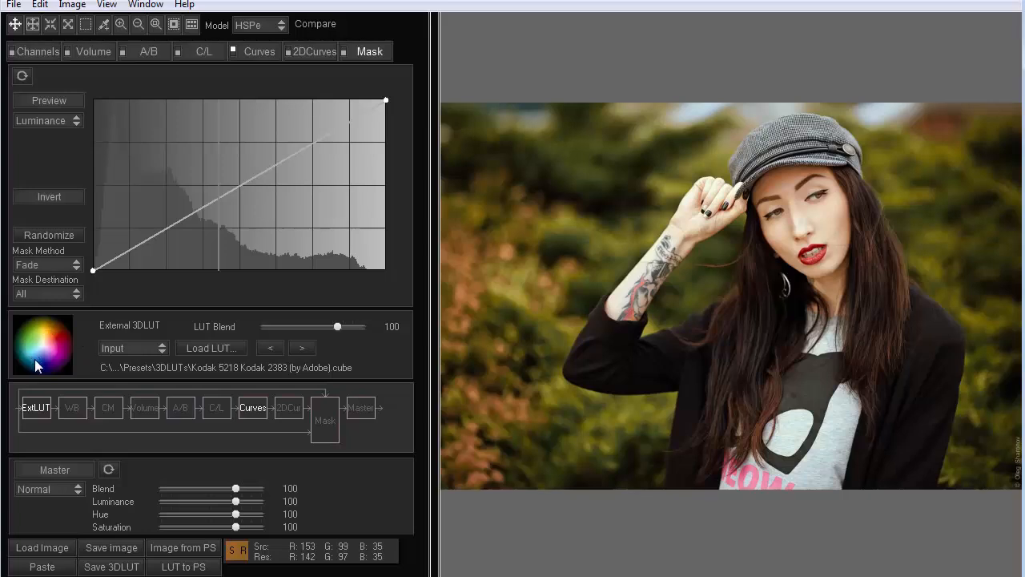
mouse_move(525, 265)
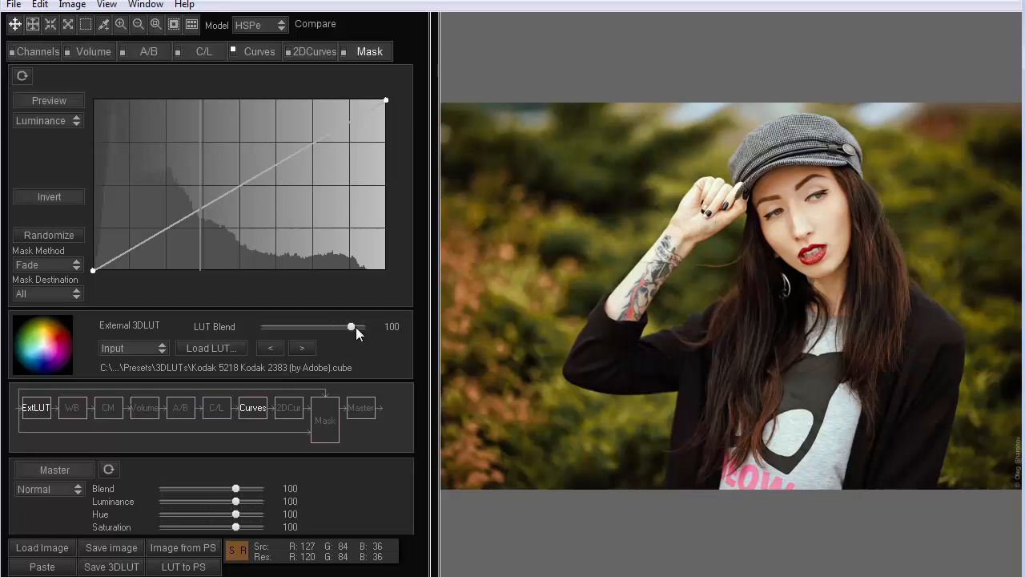
Step: Preview the LUT Blend at 200, then reset the grade to unload the LUT
drag(350, 327, 359, 327)
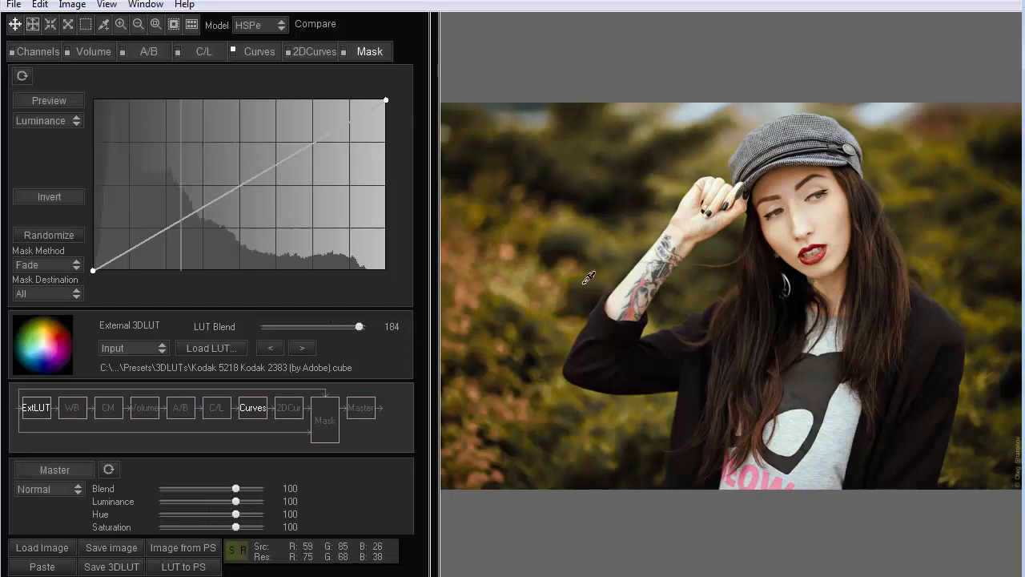
drag(335, 327, 361, 327)
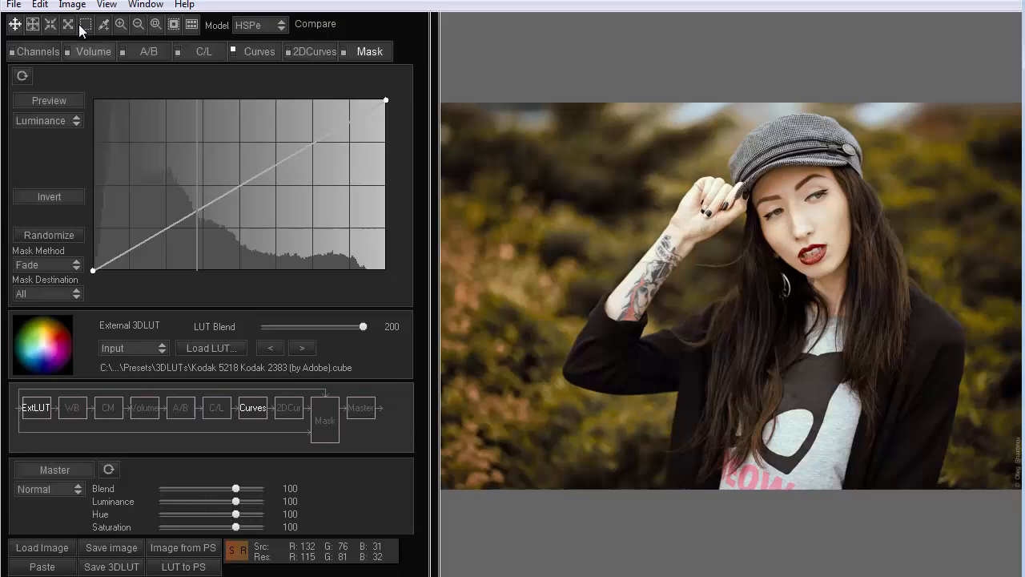
click(39, 4)
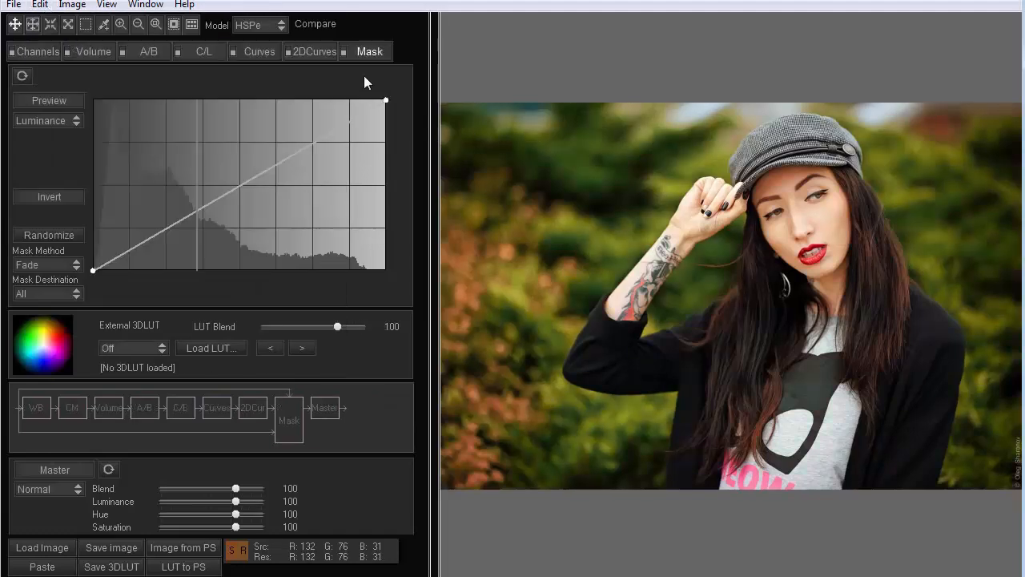
Step: Load Kodak 5218 Kodak 2383 (by Adobe).cube at Input with LUT Blend at 200
click(211, 348)
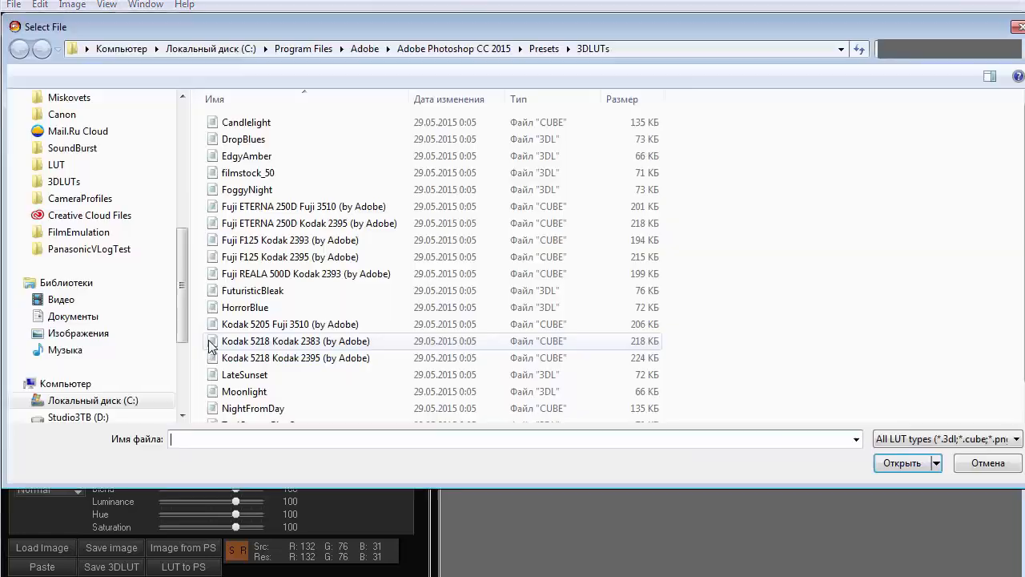
mouse_move(321, 348)
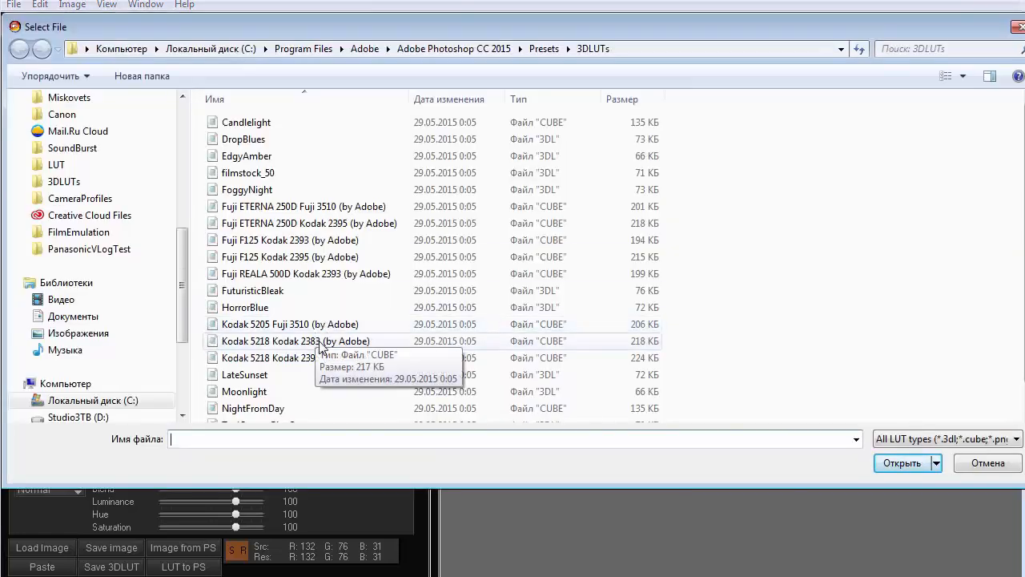
click(901, 463)
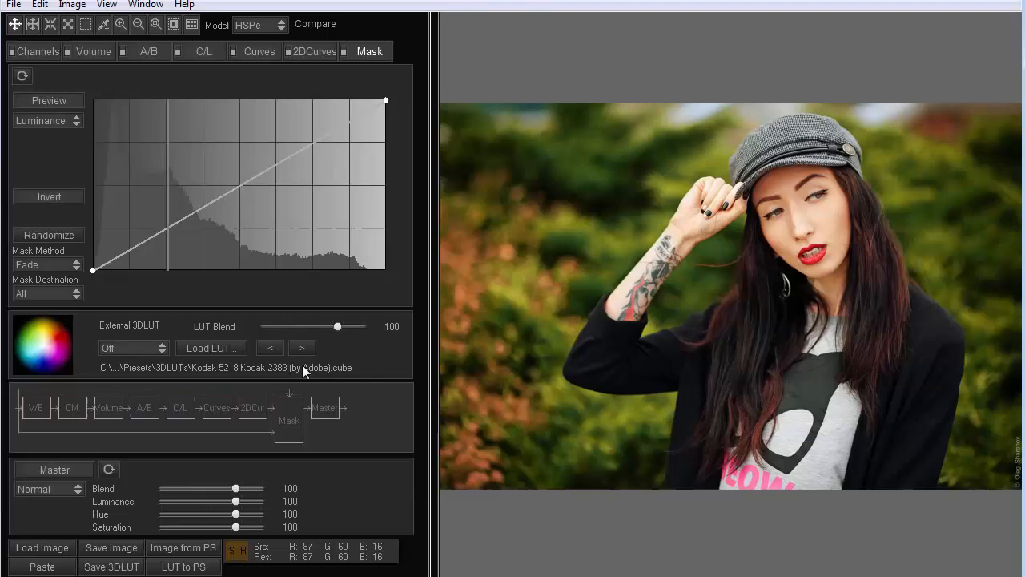
click(134, 347)
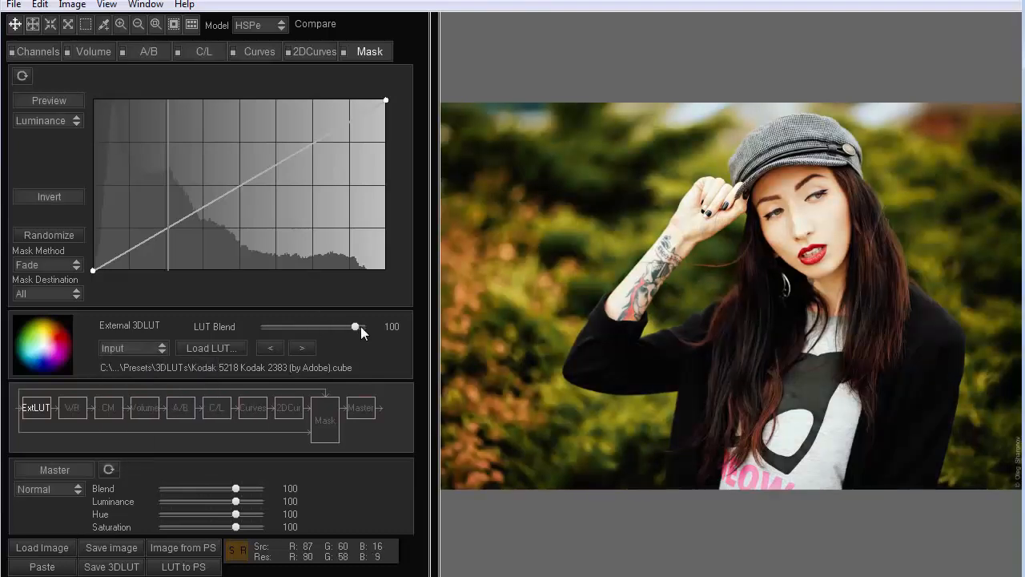
drag(356, 327, 362, 327)
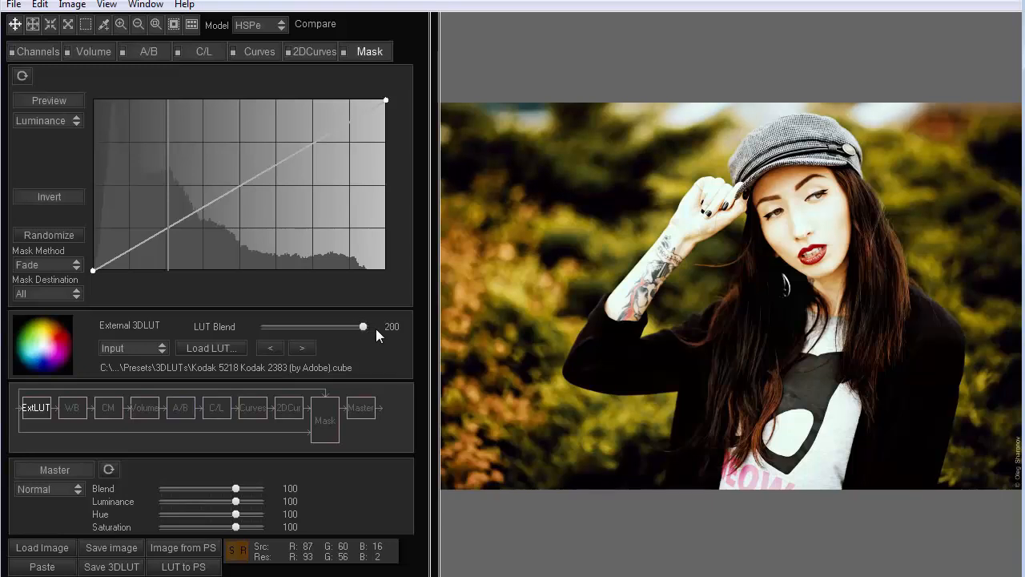
mouse_move(861, 204)
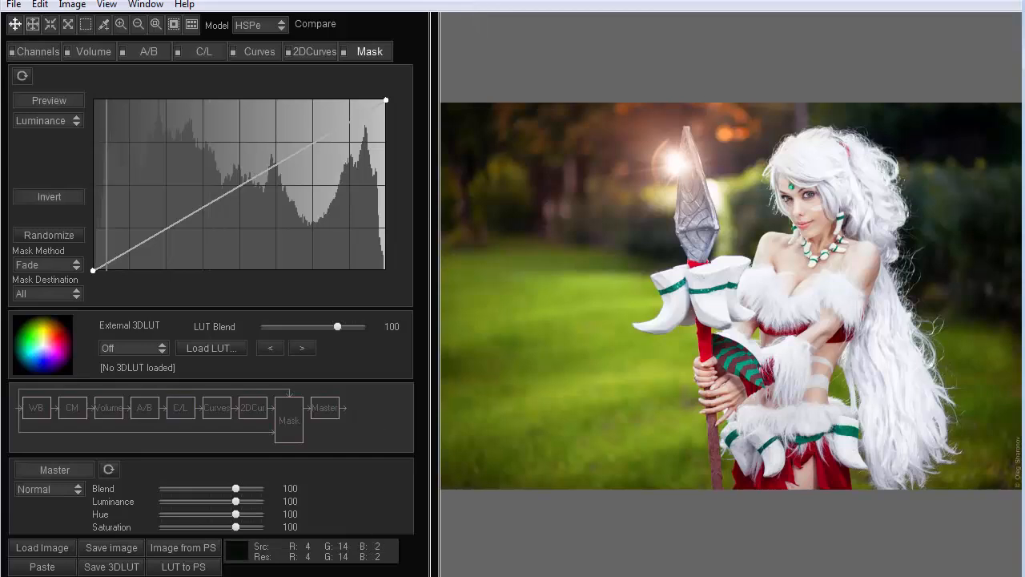
Step: Load Rec709 Fujifilm 3513DI D60.cube from the DaVinci Resolve Film Looks folder
click(211, 347)
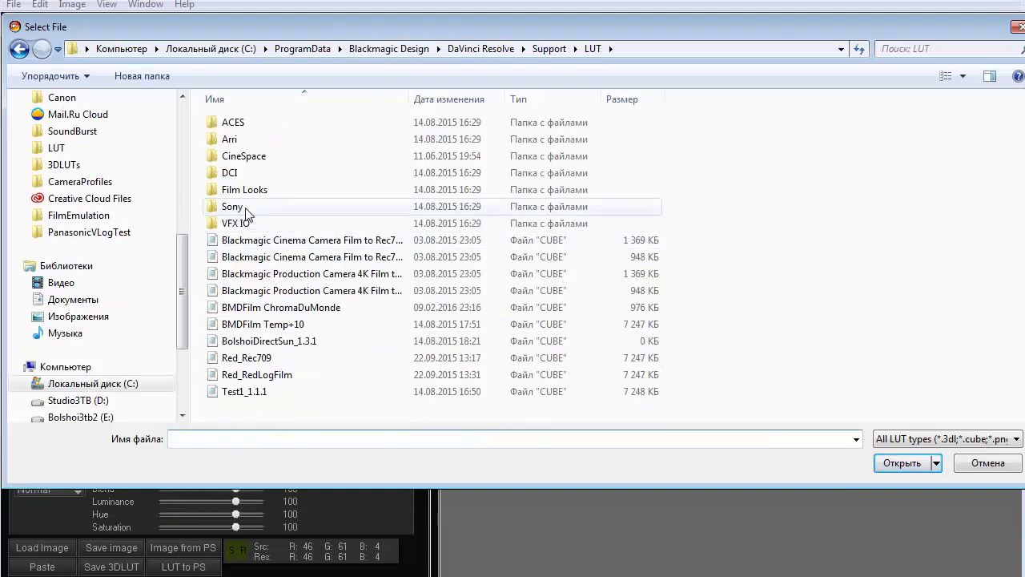
double_click(245, 189)
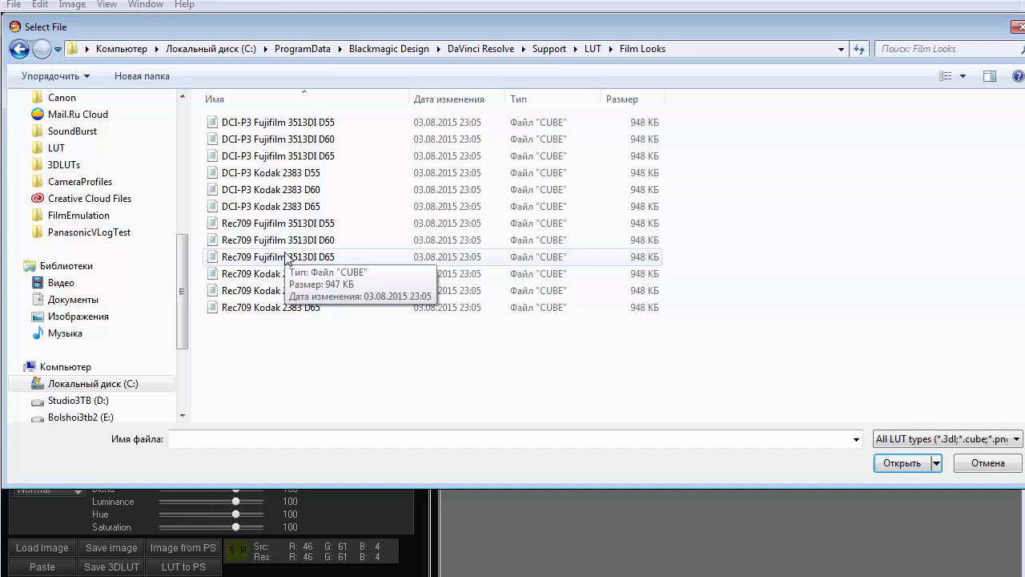
click(279, 240)
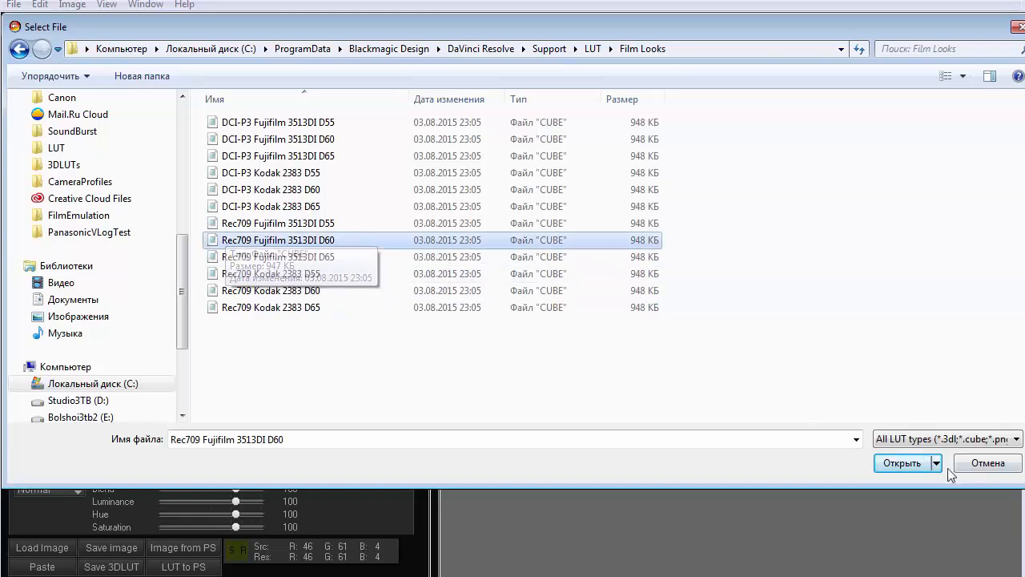
click(902, 463)
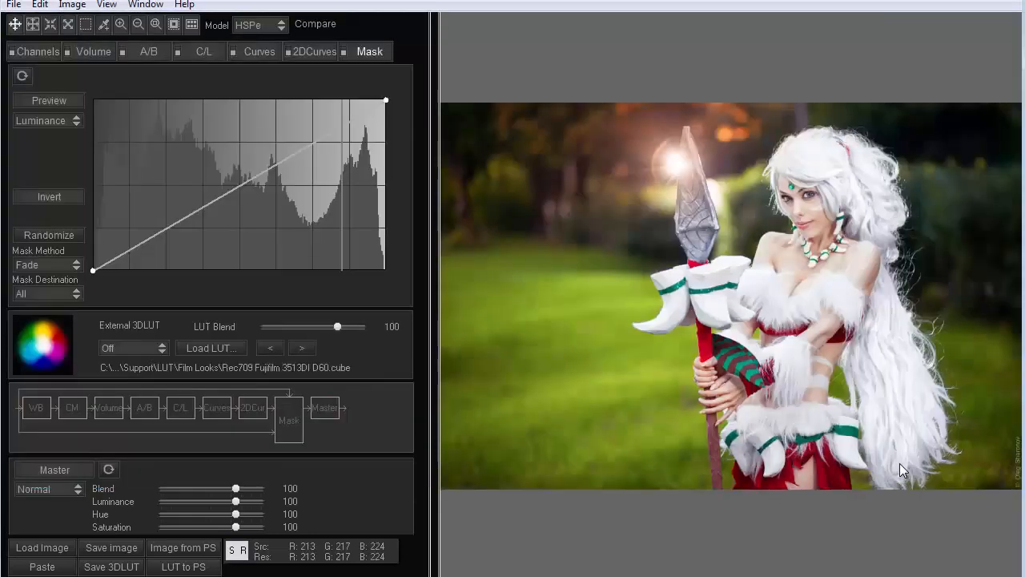
Step: Apply the Fujifilm 3513DI LUT at Input and extract its look into curves
click(132, 348)
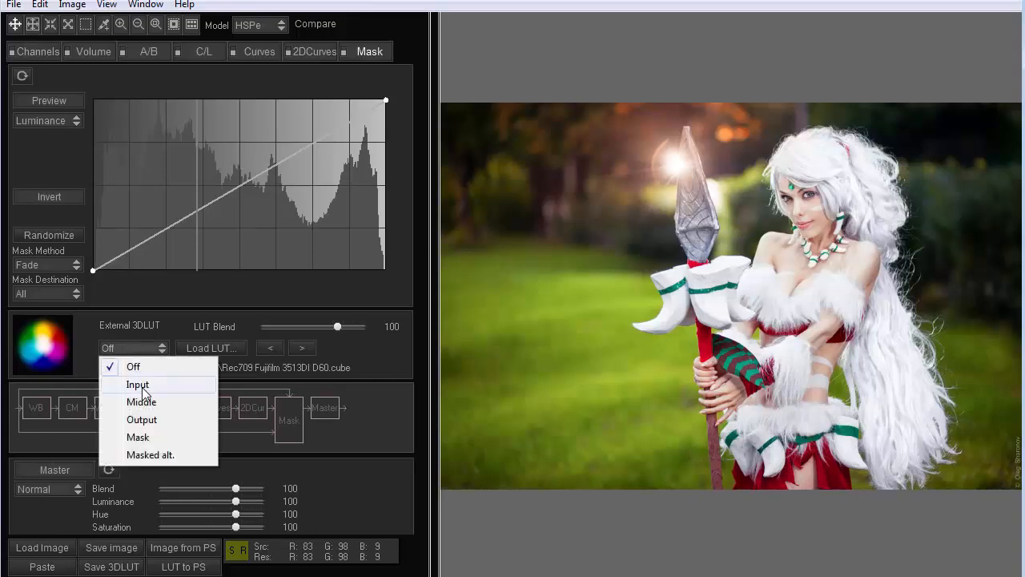
click(138, 384)
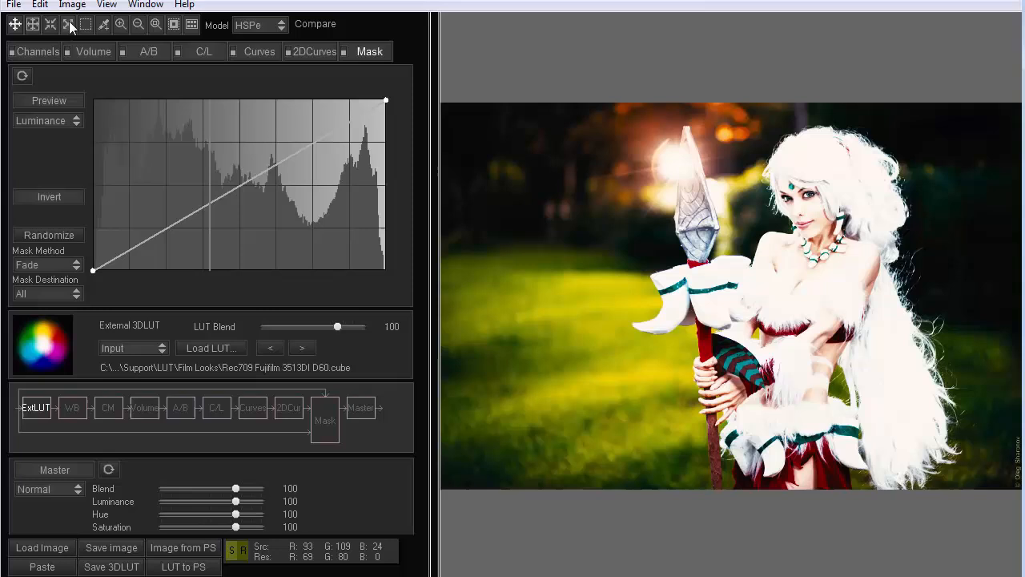
click(38, 5)
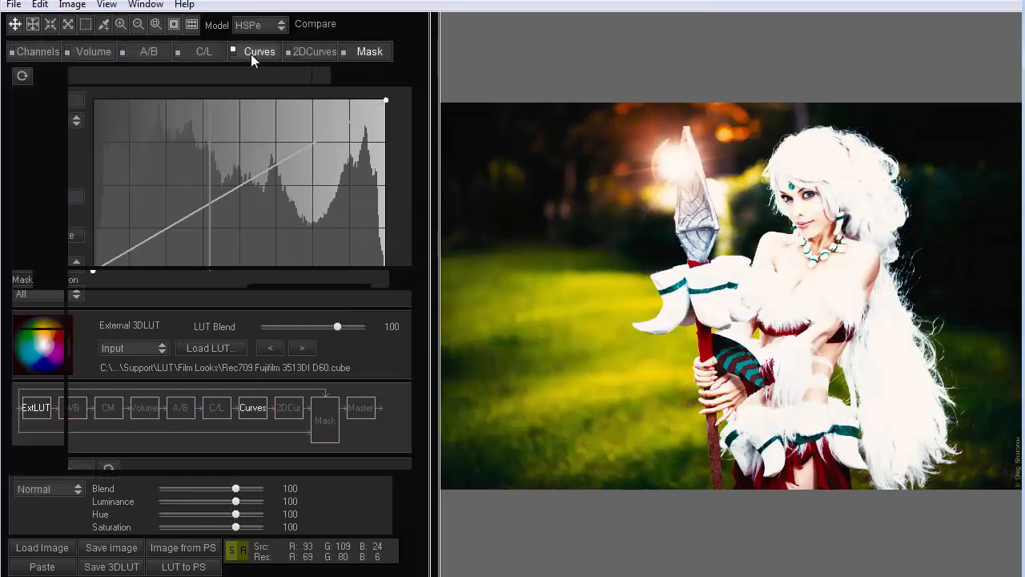
Step: Inspect the extracted curves with the master curve toggled, then return to ExtLUT settings
click(259, 51)
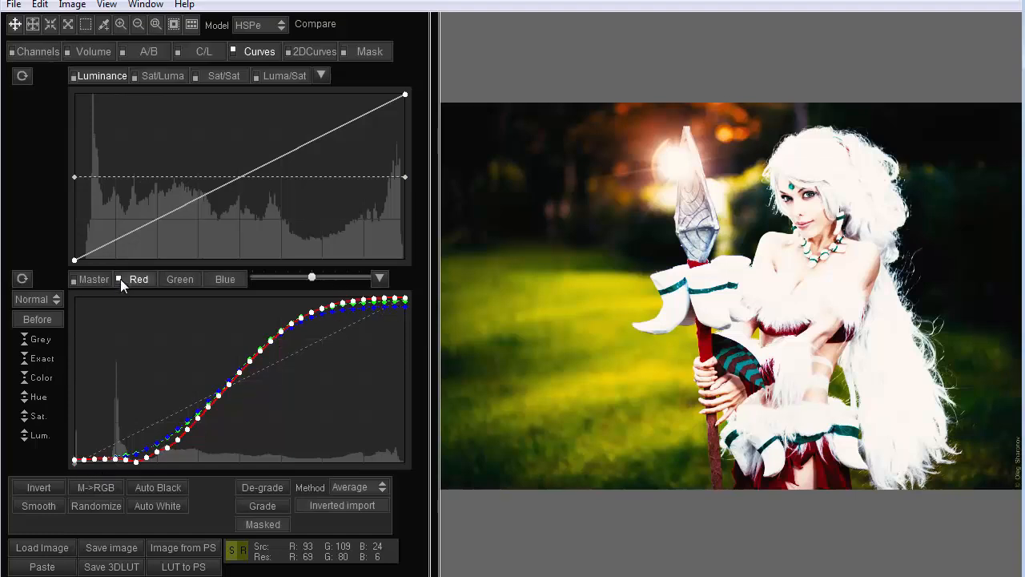
click(120, 278)
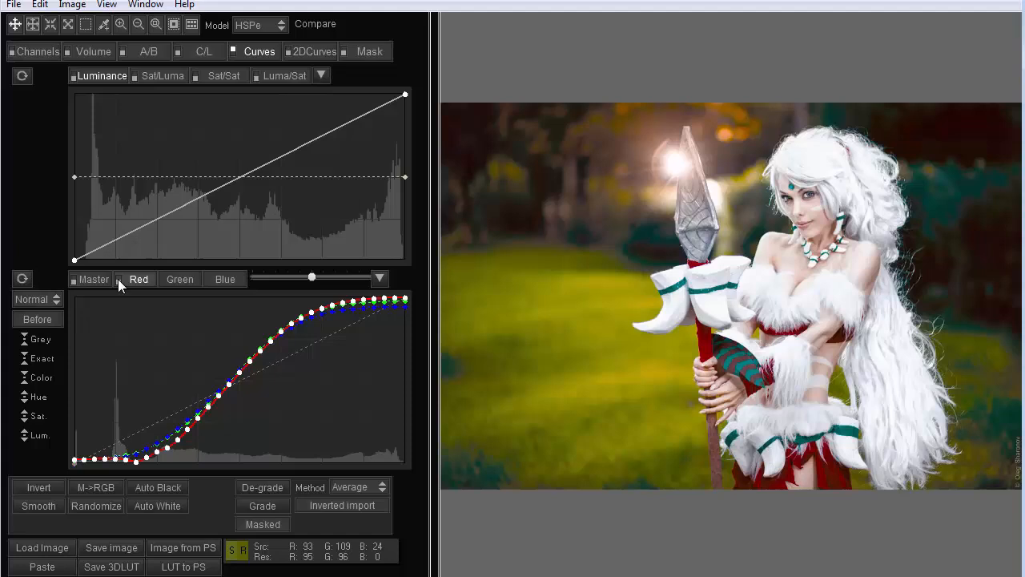
mouse_move(940, 182)
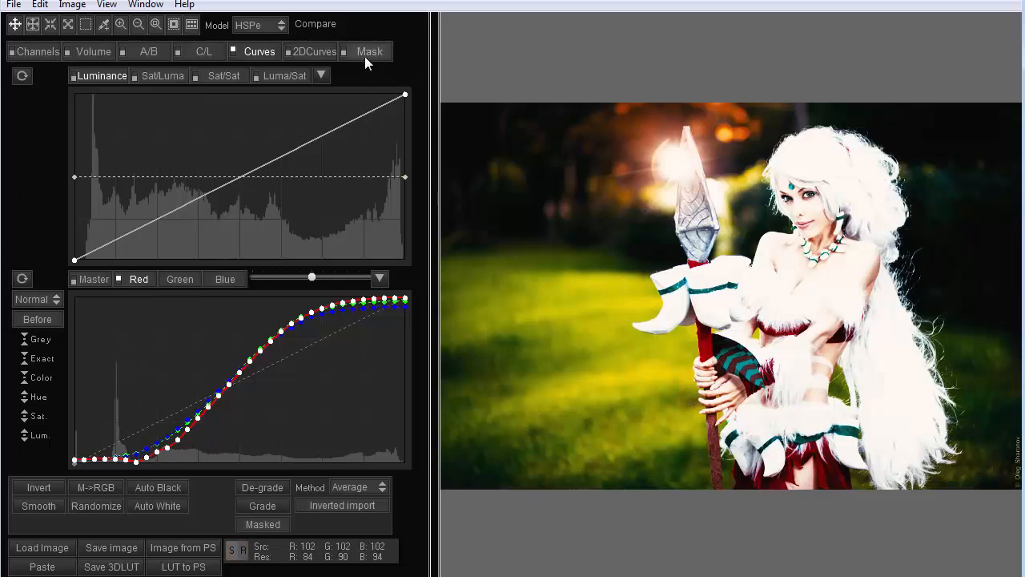
click(369, 51)
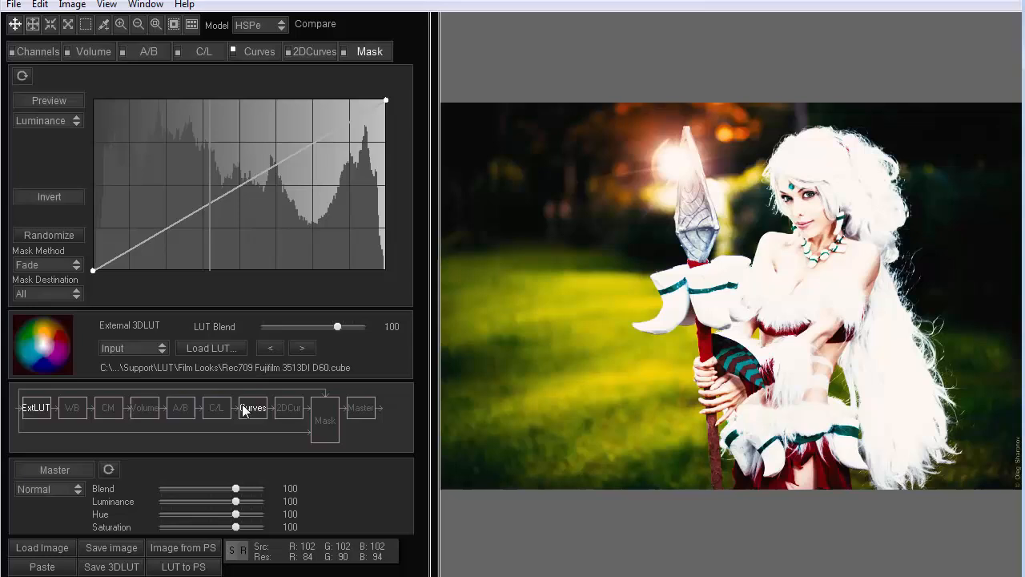
mouse_move(236, 377)
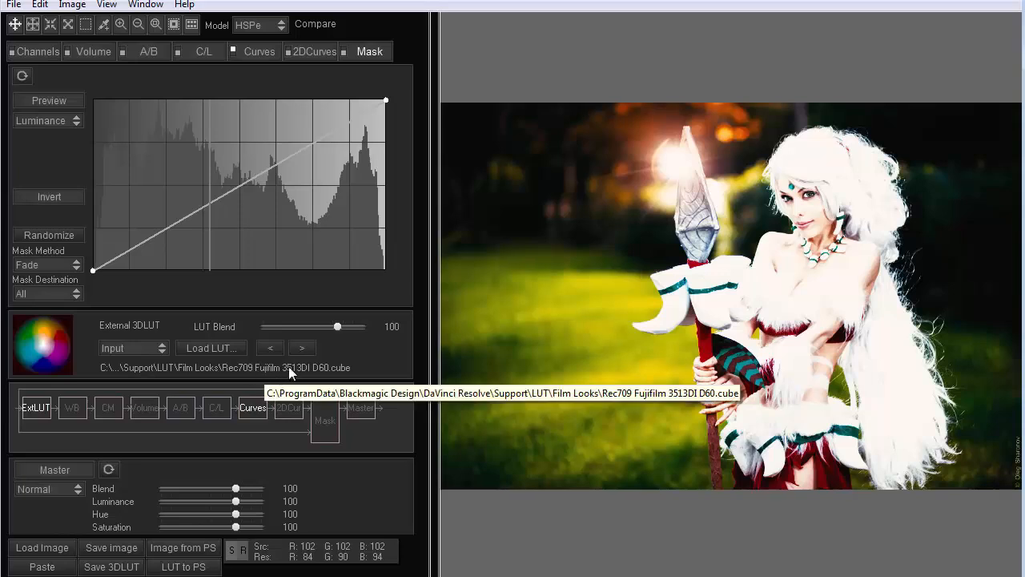
mouse_move(246, 367)
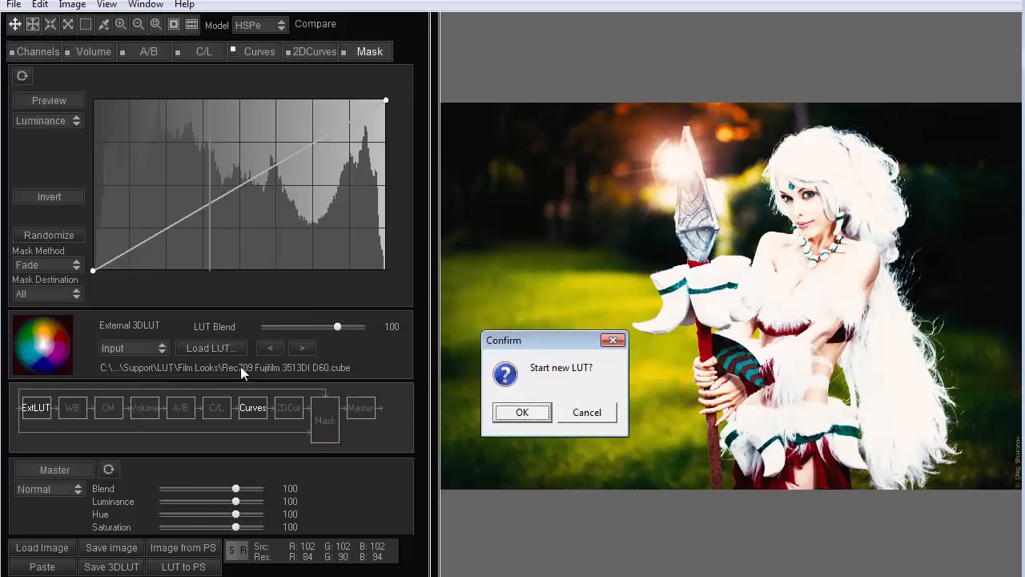
Step: Dismiss the new-LUT prompt and file picker, and set External 3DLUT to Output
click(521, 412)
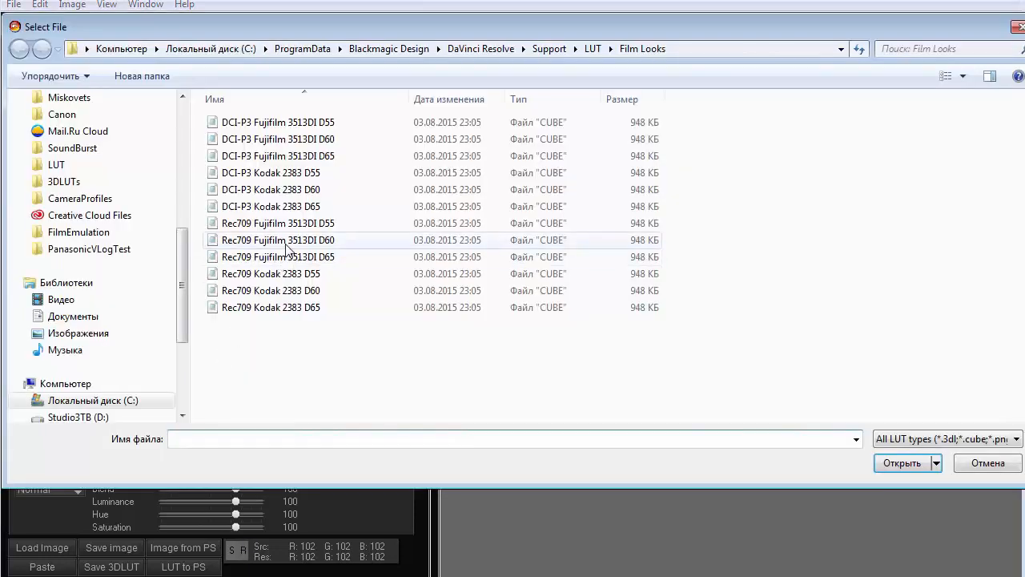
click(902, 462)
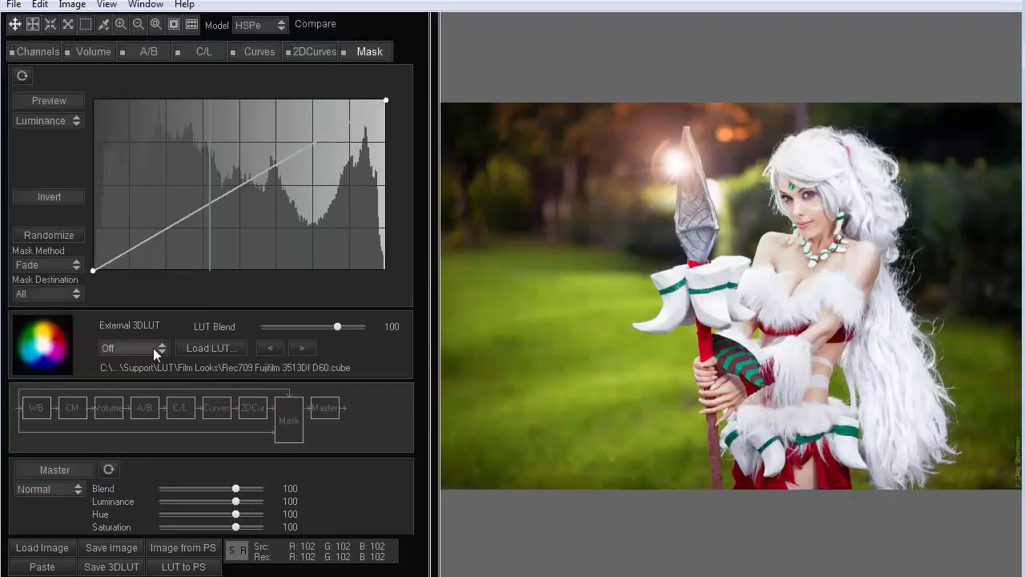
click(134, 347)
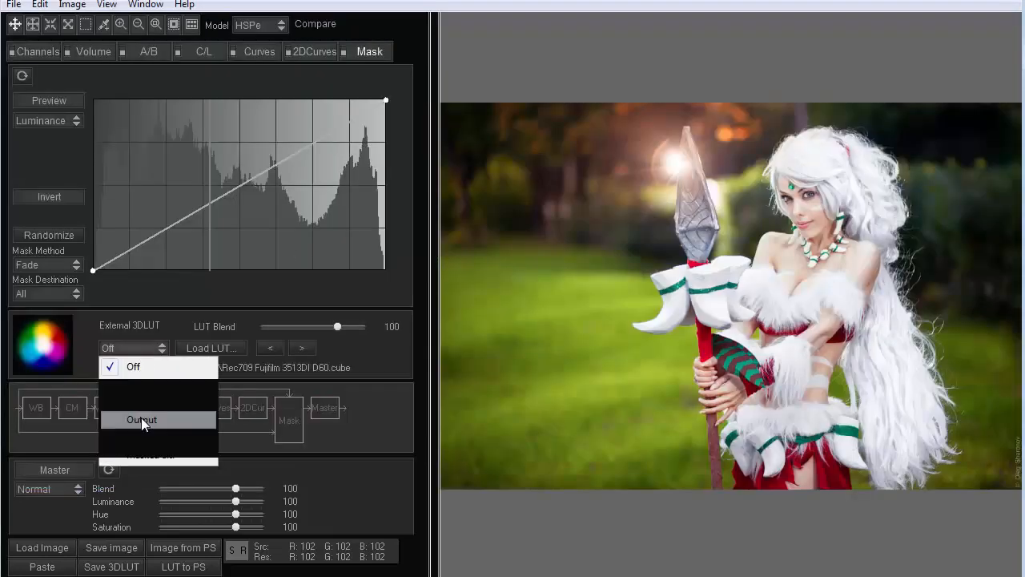
click(141, 419)
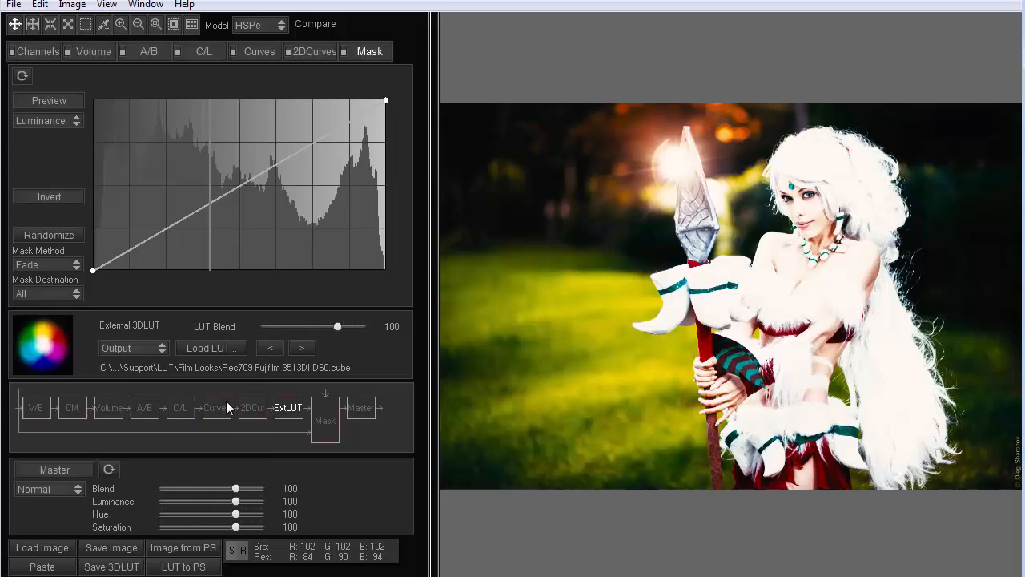
mouse_move(304, 300)
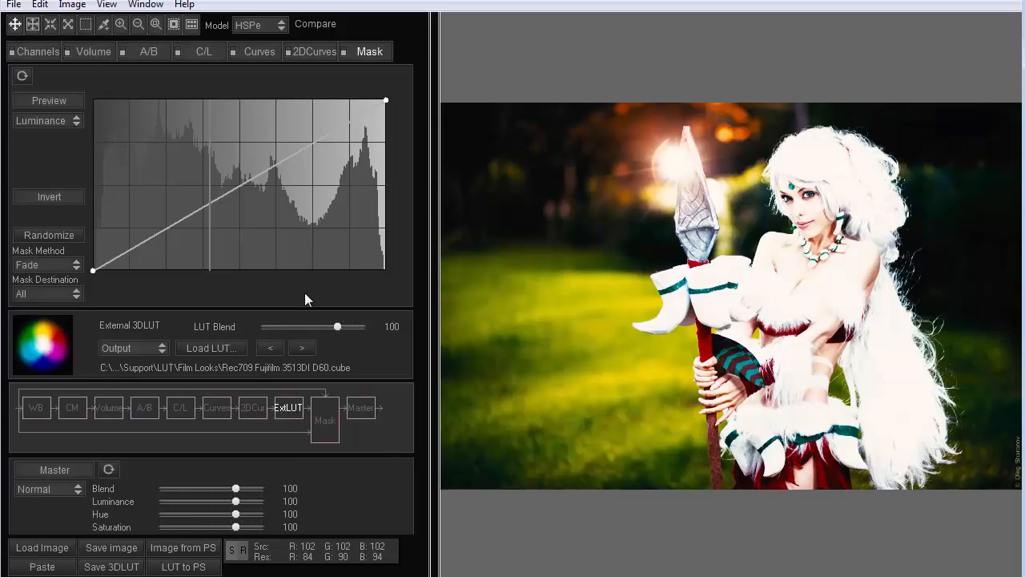
click(39, 5)
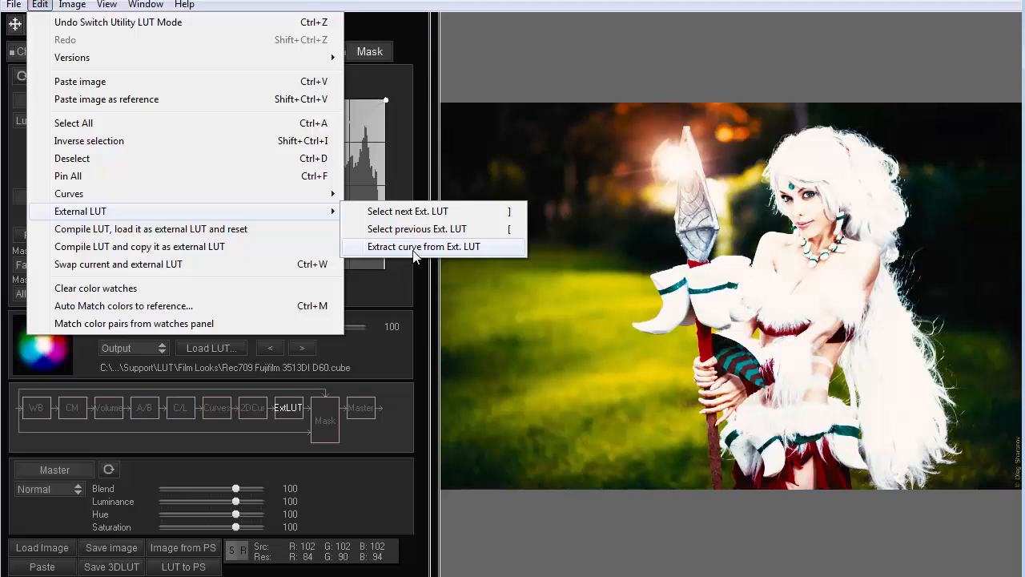
Step: Extract curves from the Fujifilm LUT and switch the Curves stage off
click(425, 246)
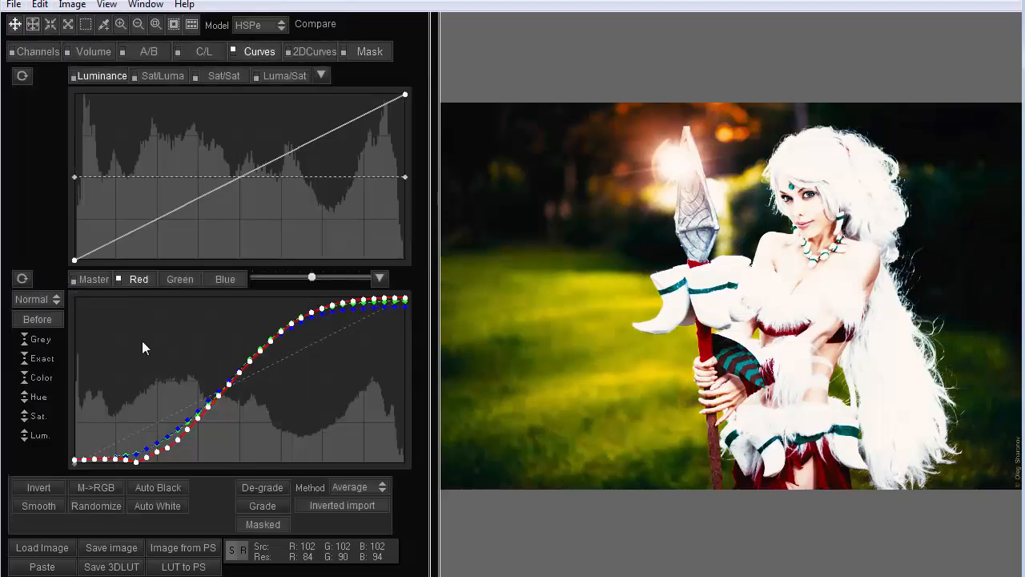
click(369, 51)
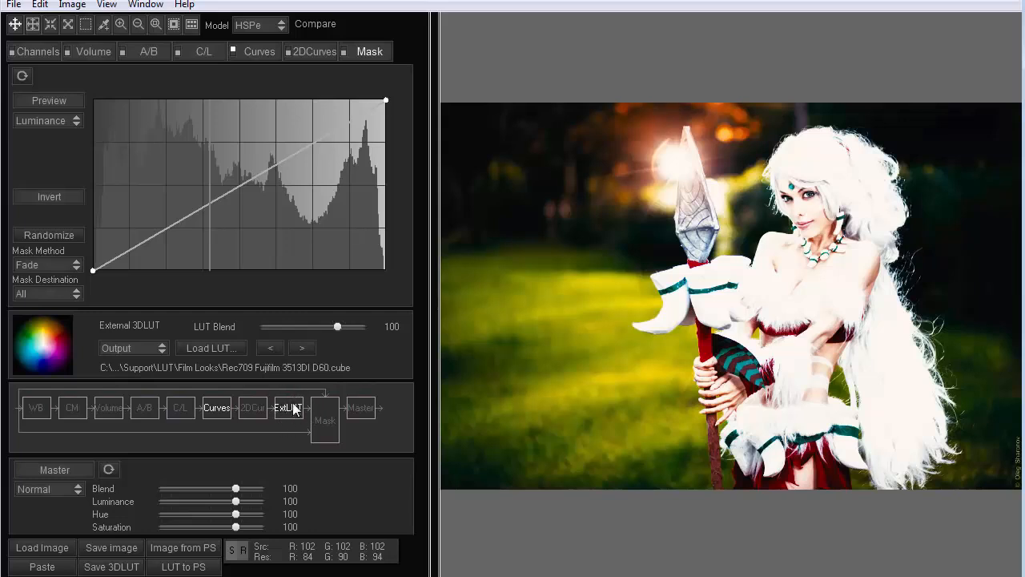
mouse_move(268, 411)
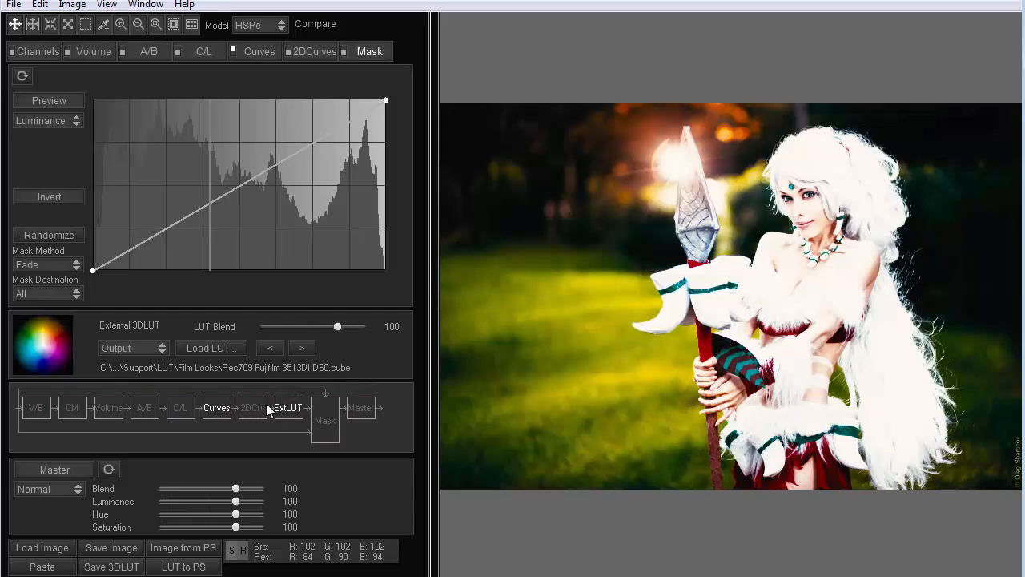
click(259, 51)
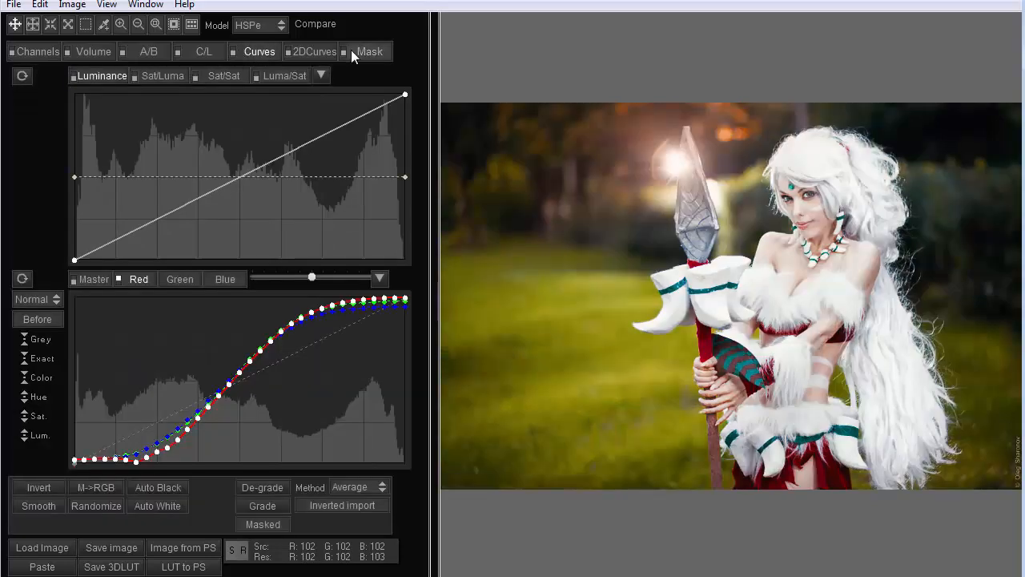
Step: Reopen the extracted curves and disable the master contrast curve
click(370, 52)
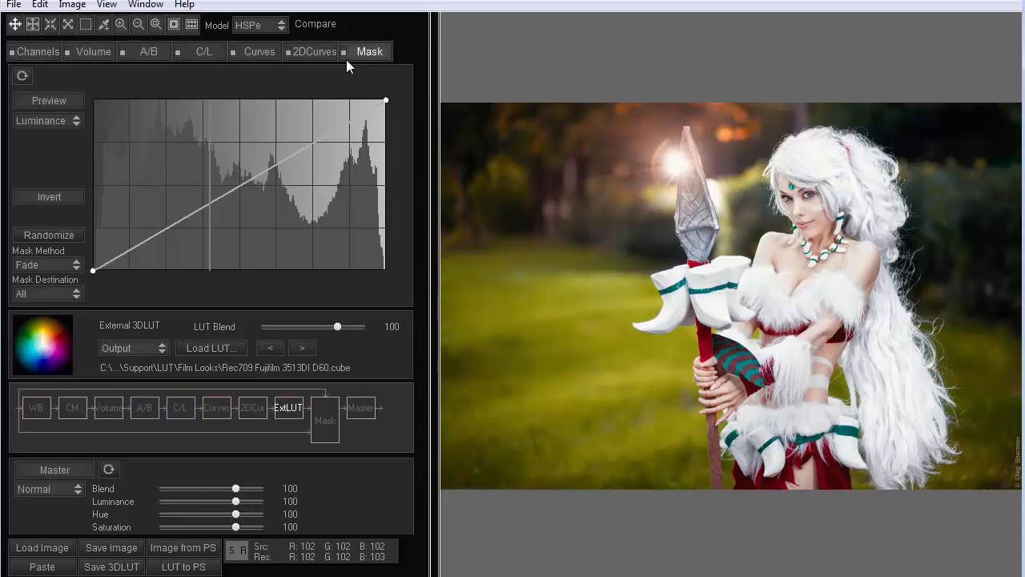
click(258, 51)
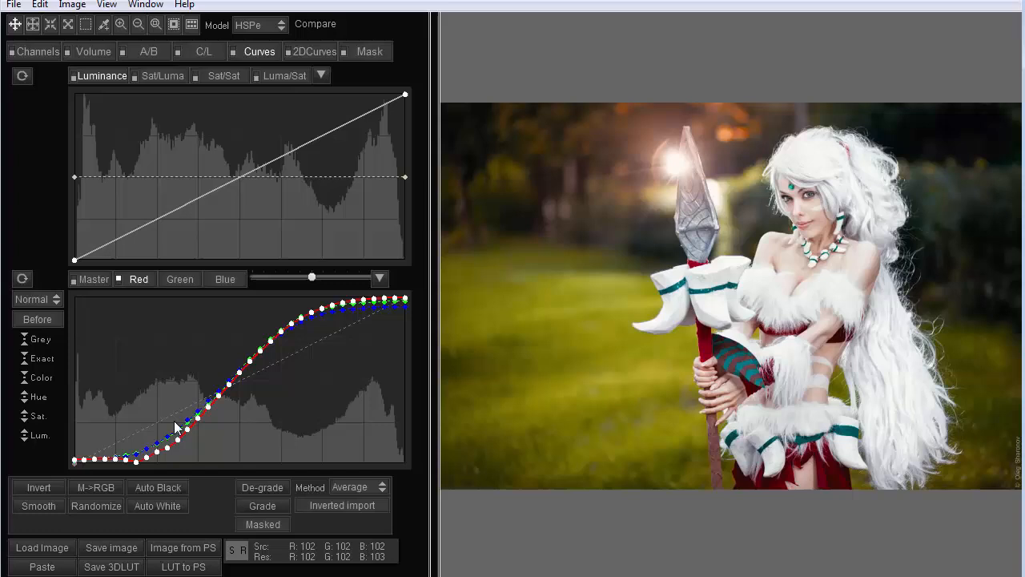
click(96, 487)
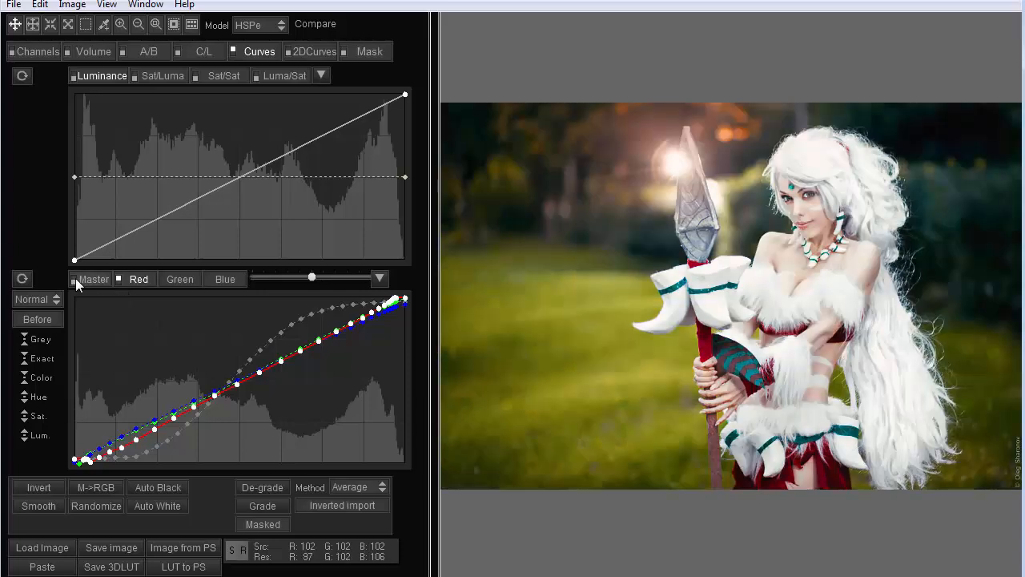
Step: Uncheck Master so only Red, Green and Blue curves stay active, then return to the chain view
click(138, 279)
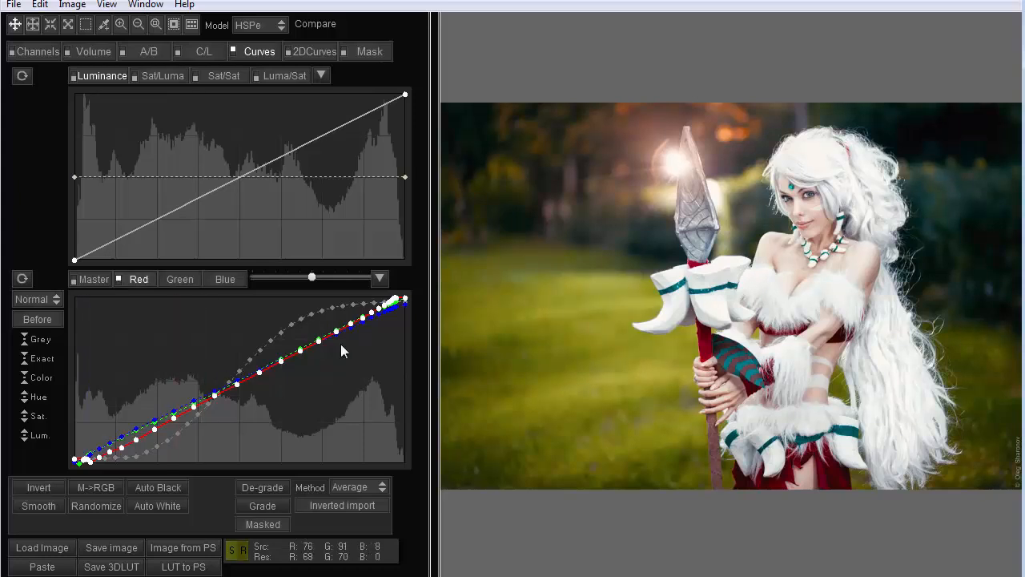
mouse_move(893, 327)
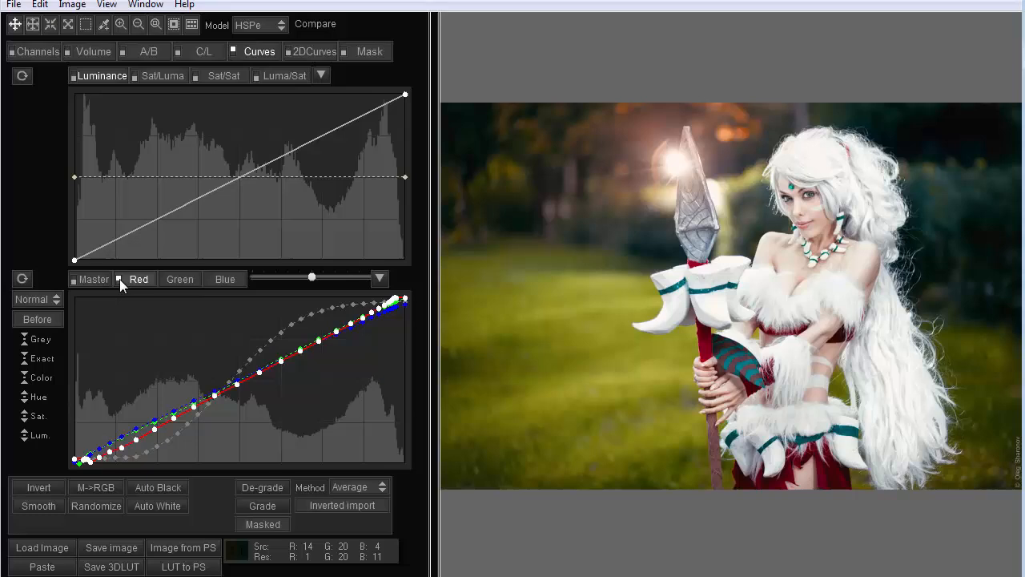
click(370, 52)
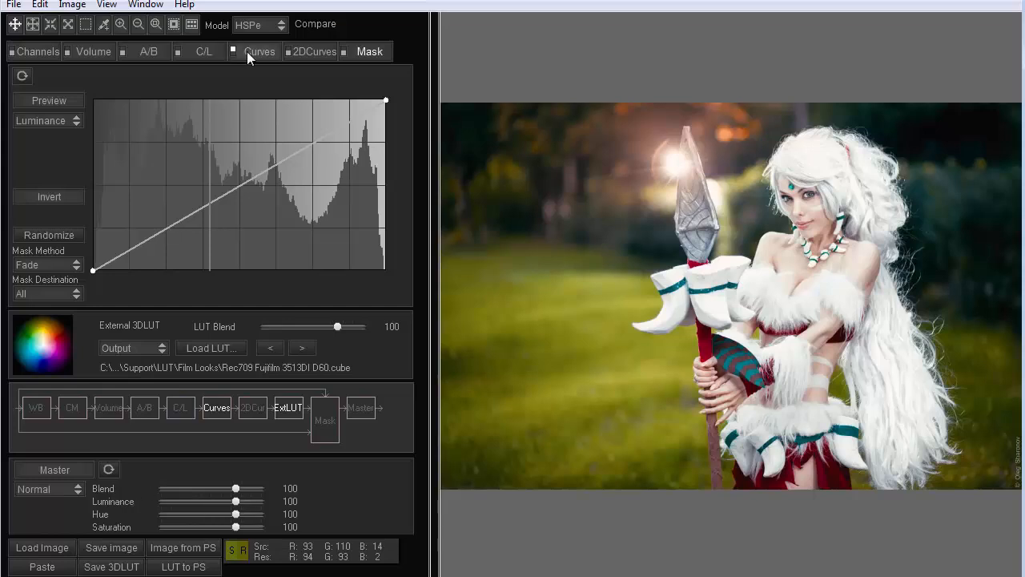
Step: Sweep the Master Luminance blend to 0 and back to 100, then reopen Curves
click(258, 52)
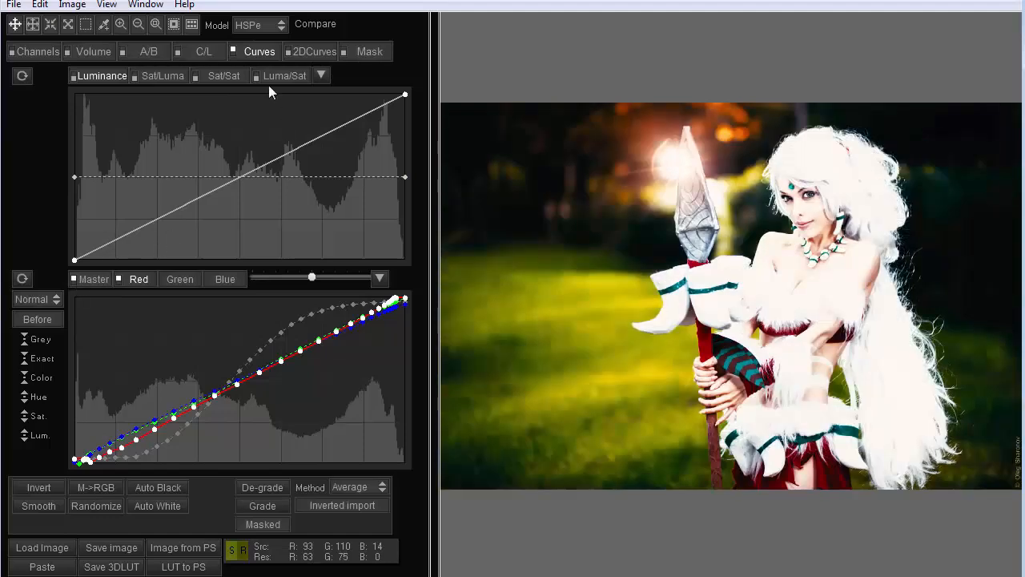
click(369, 51)
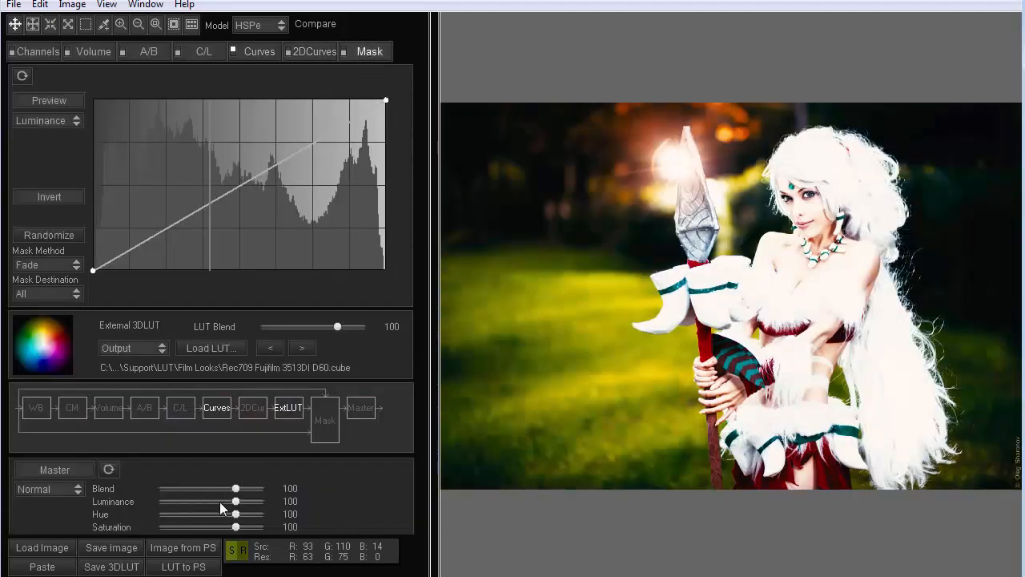
drag(236, 501, 210, 501)
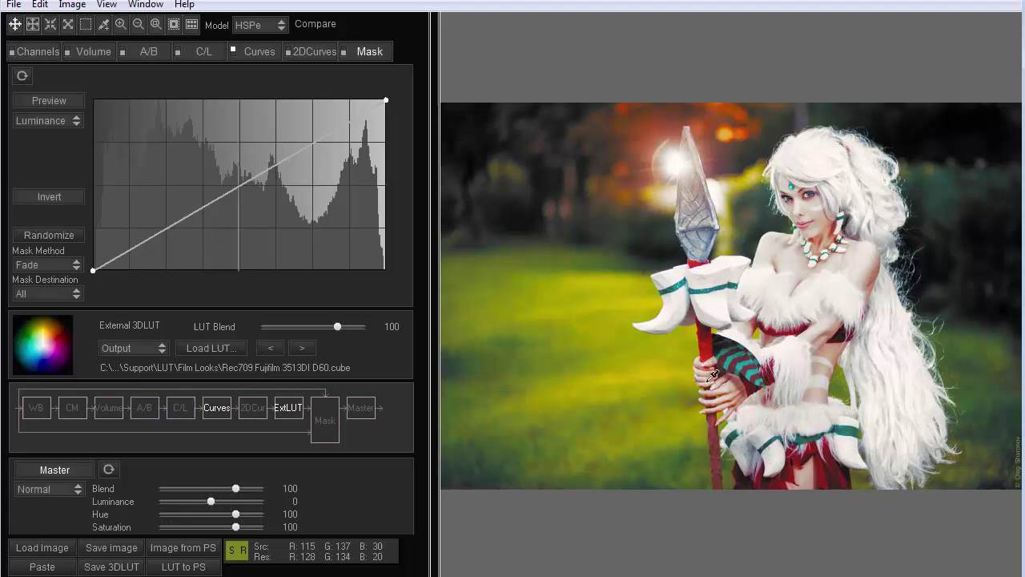
mouse_move(808, 236)
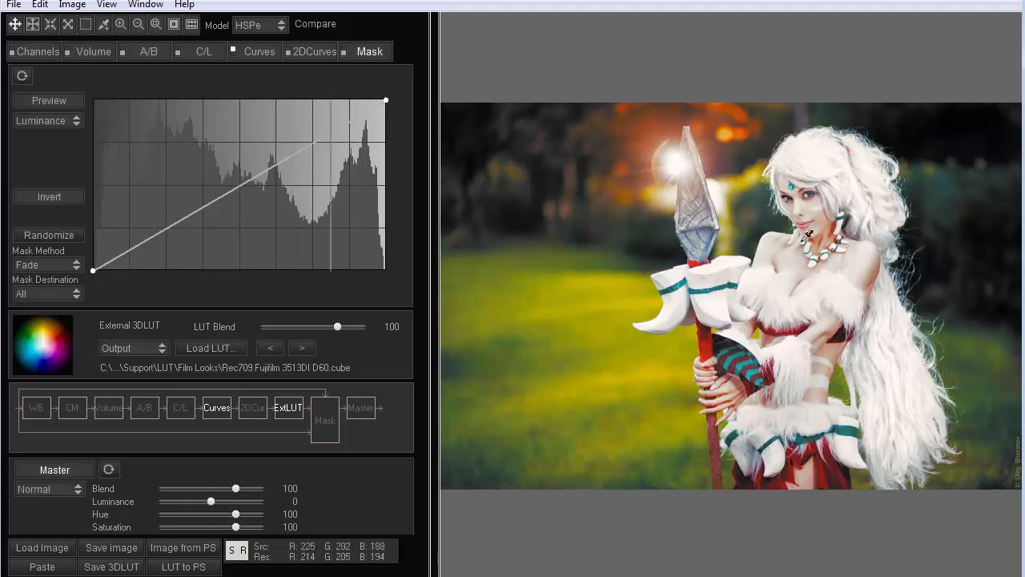
drag(210, 501, 235, 501)
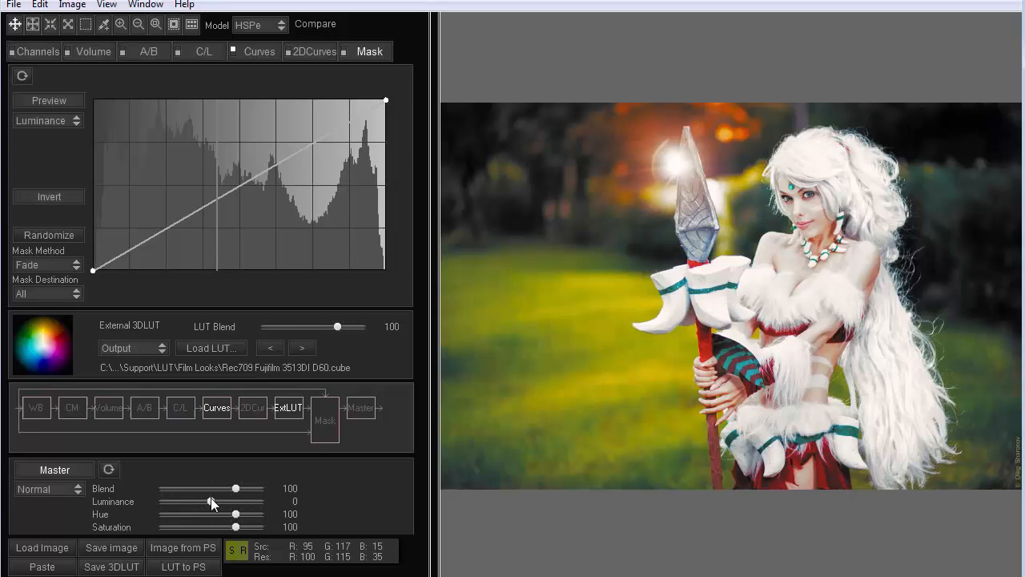
drag(199, 502, 235, 502)
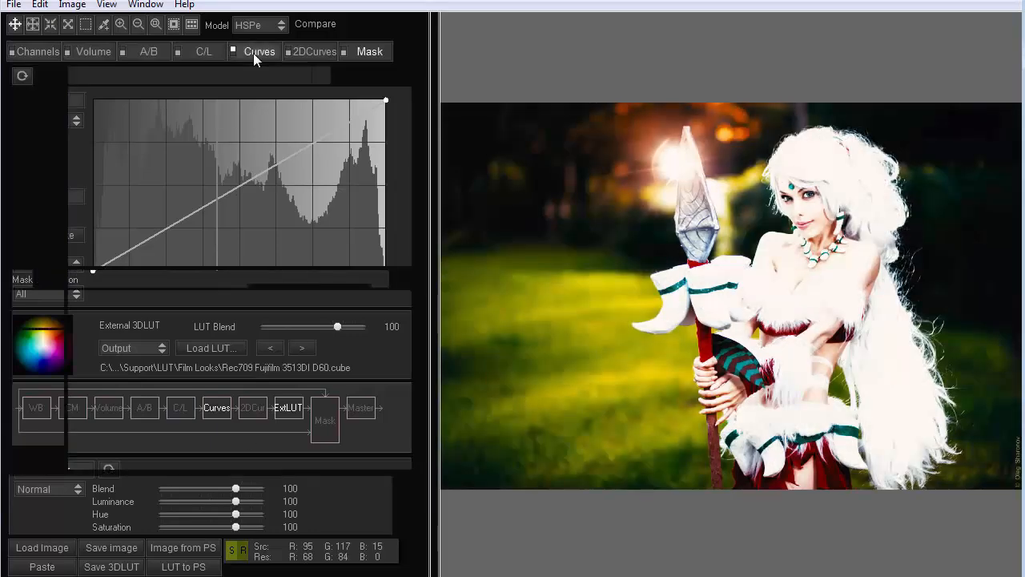
click(259, 51)
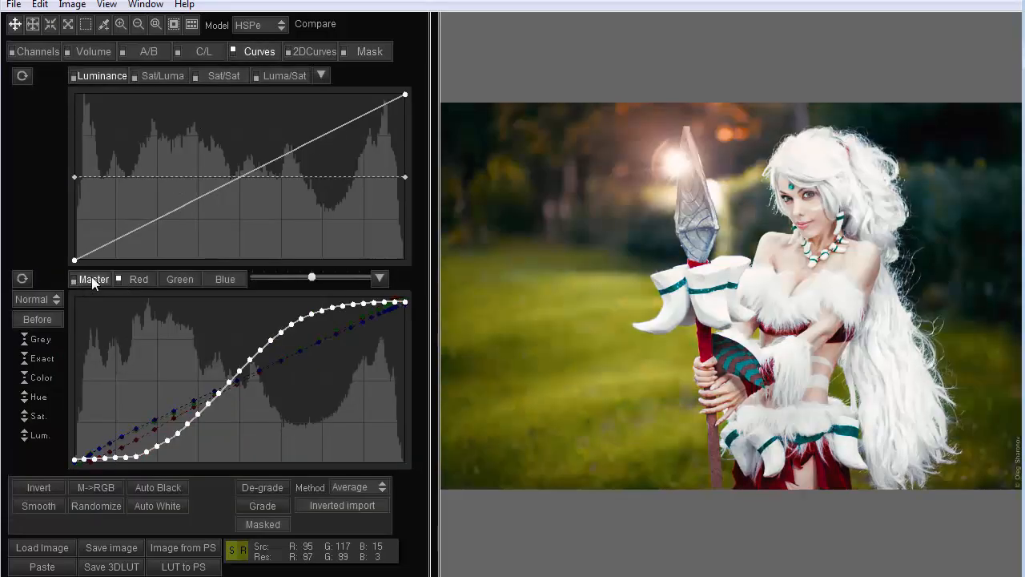